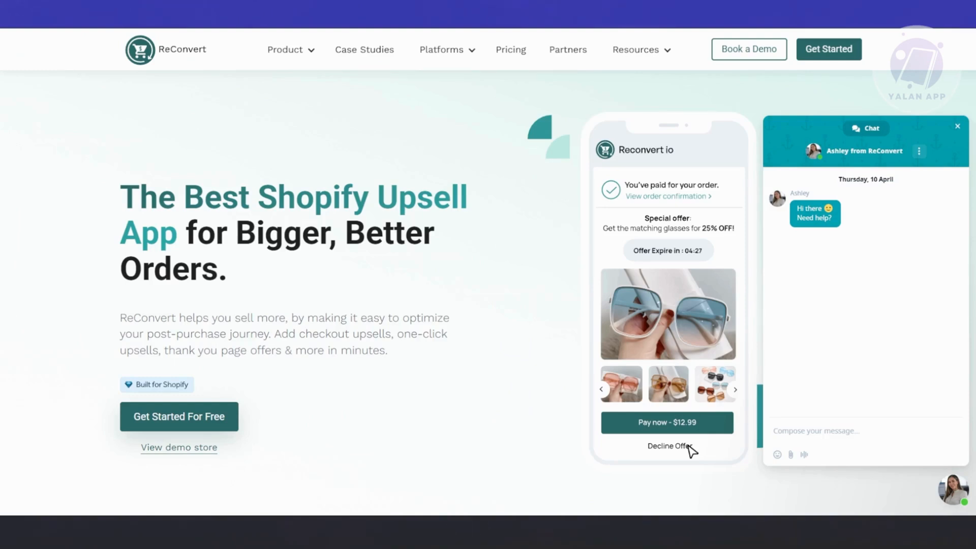
mouse_move(440, 310)
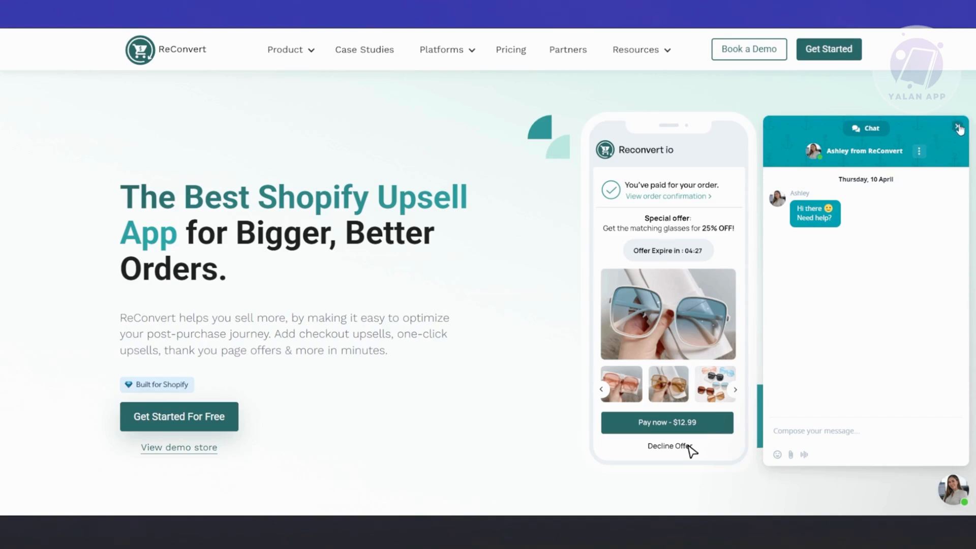
Step: Close the 'Ashley from ReConvert' live chat window on the ReConvert homepage
left_click(960, 129)
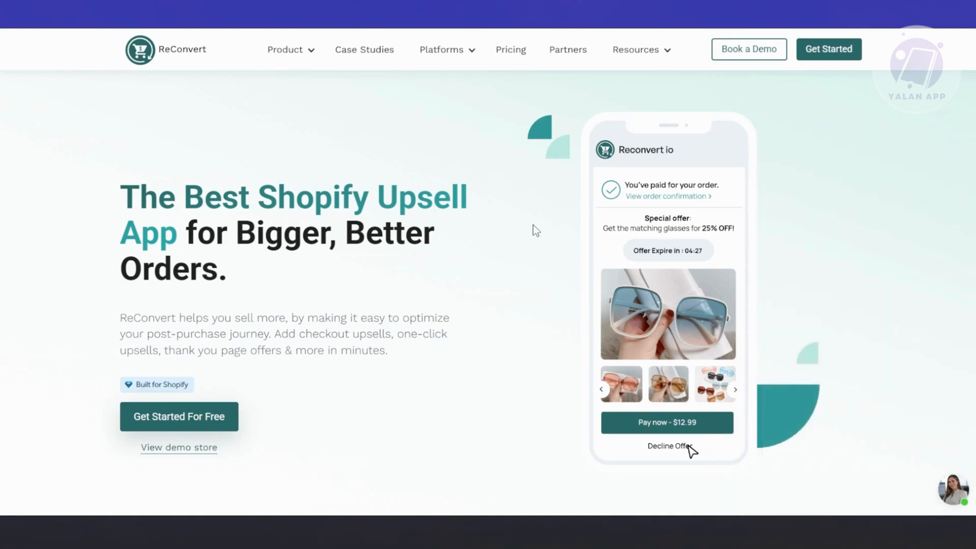
mouse_move(894, 76)
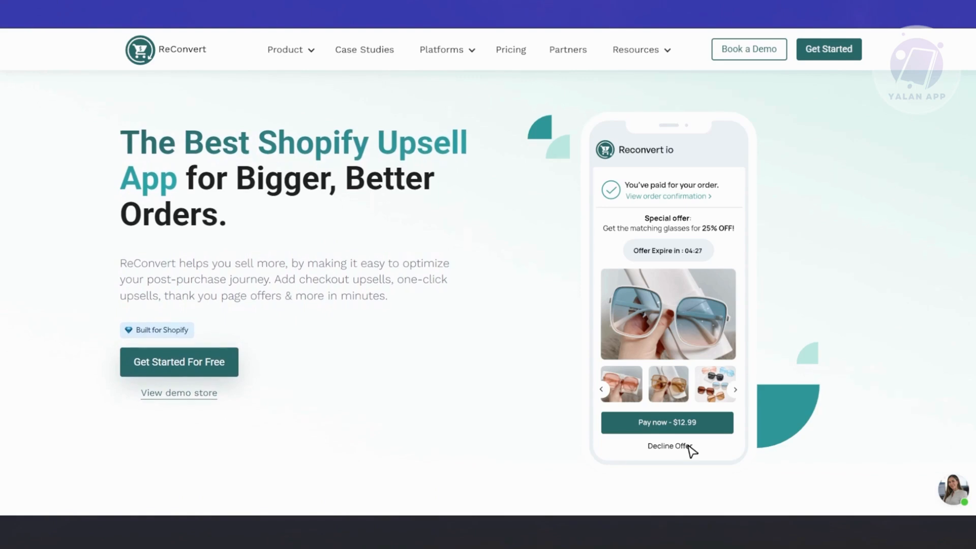
scroll("down", 3)
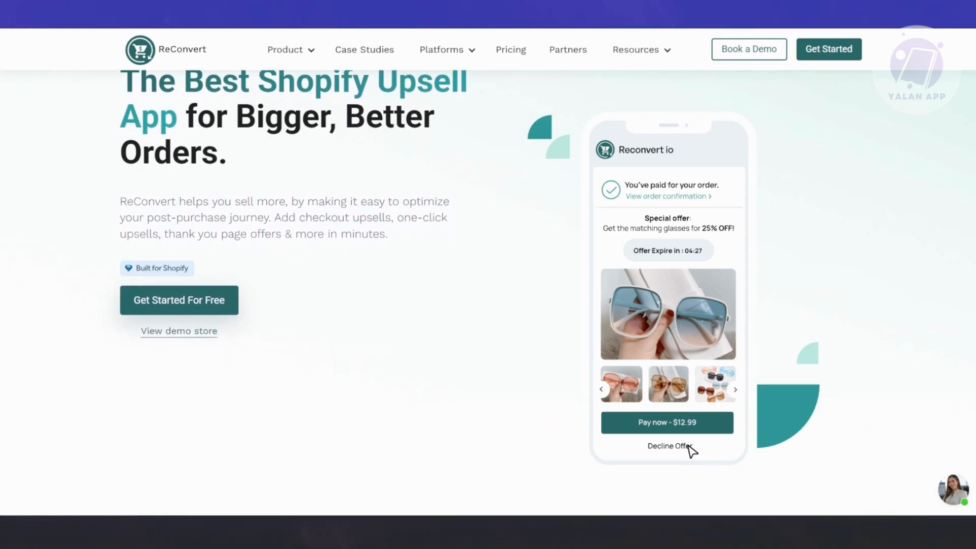
scroll("down", 3)
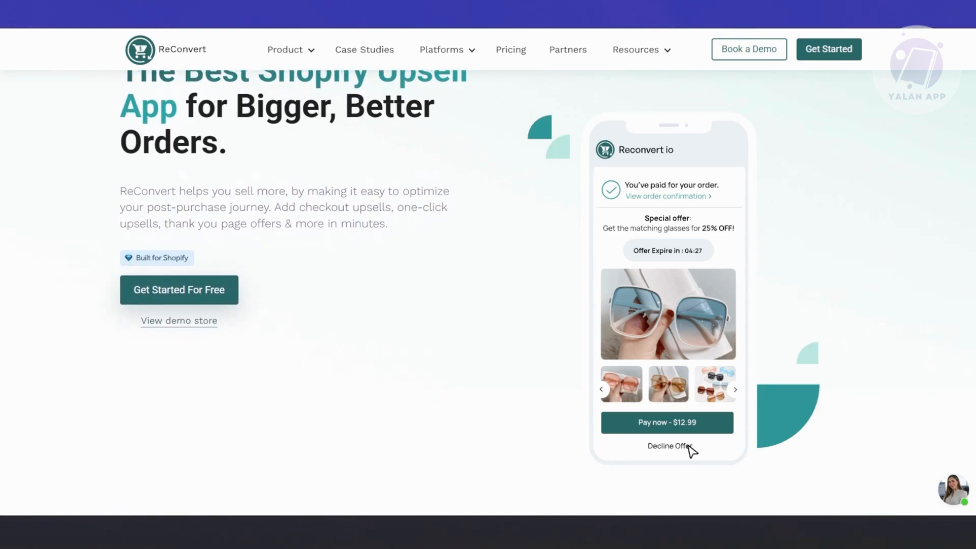
scroll("down", 3)
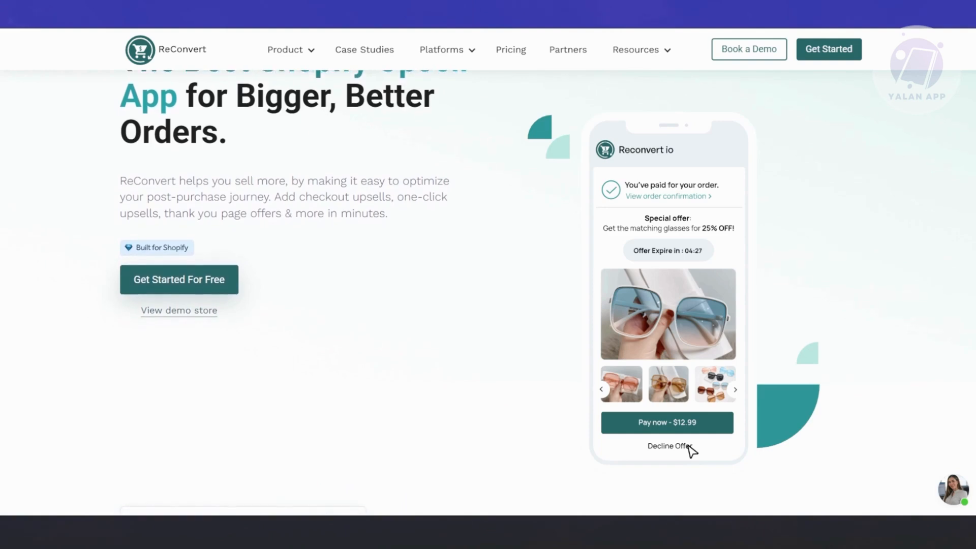
scroll("down", 3)
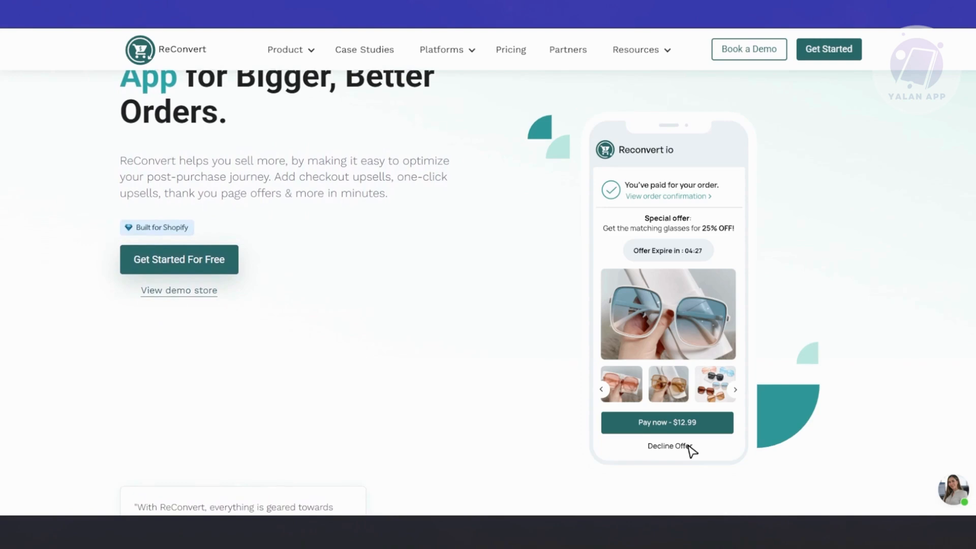
scroll("down", 3)
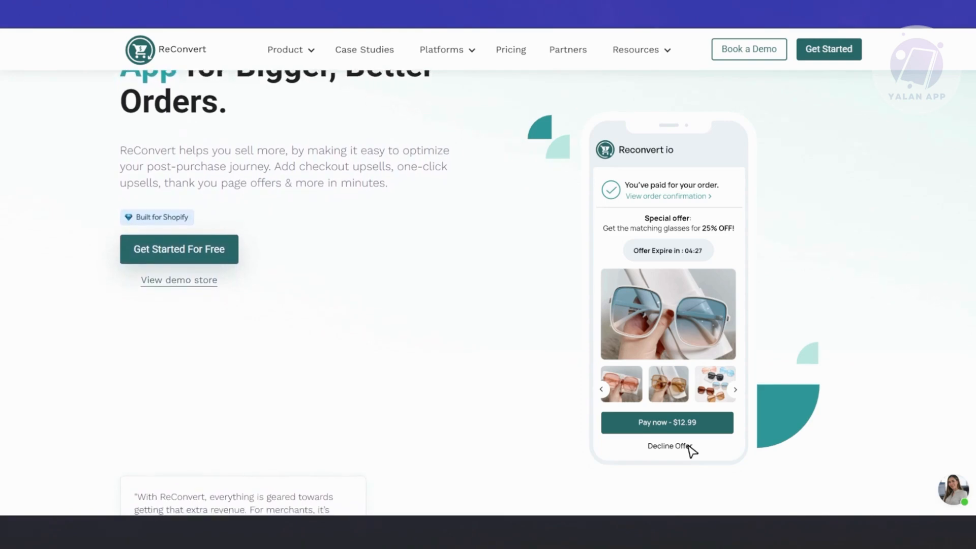
scroll("down", 3)
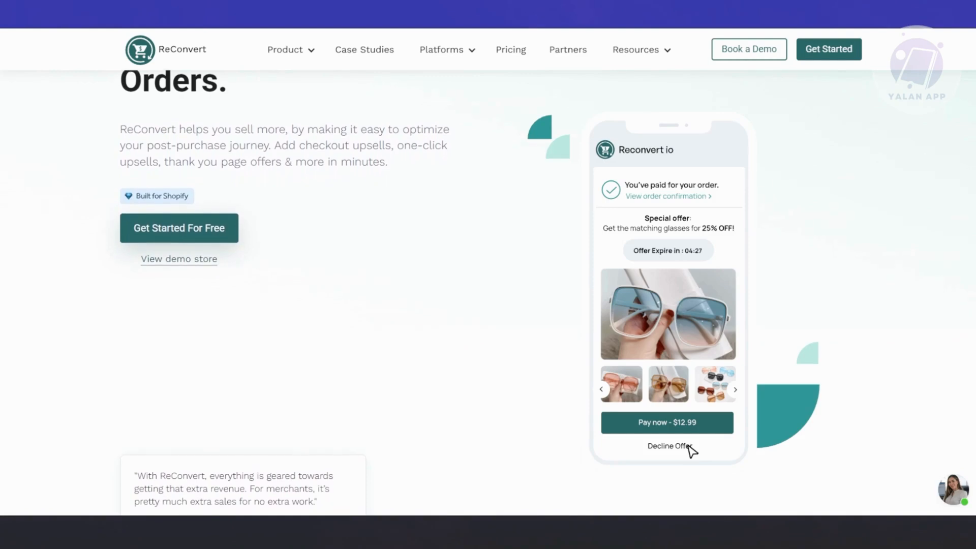
scroll("down", 3)
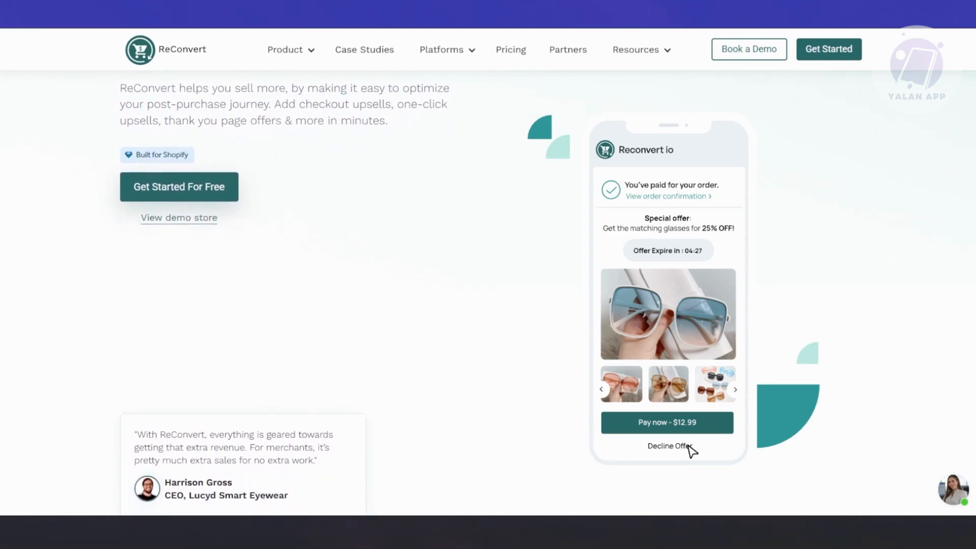
scroll("down", 3)
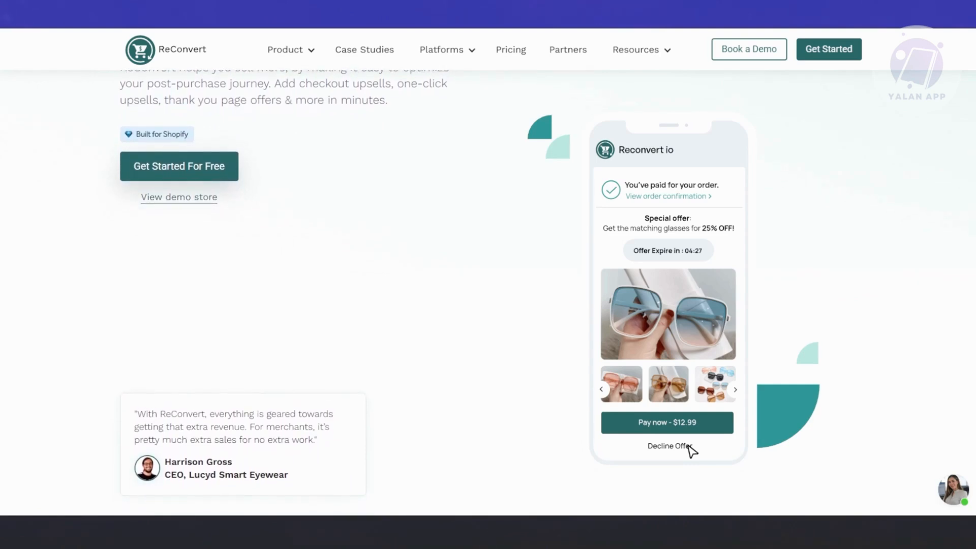
scroll("down", 3)
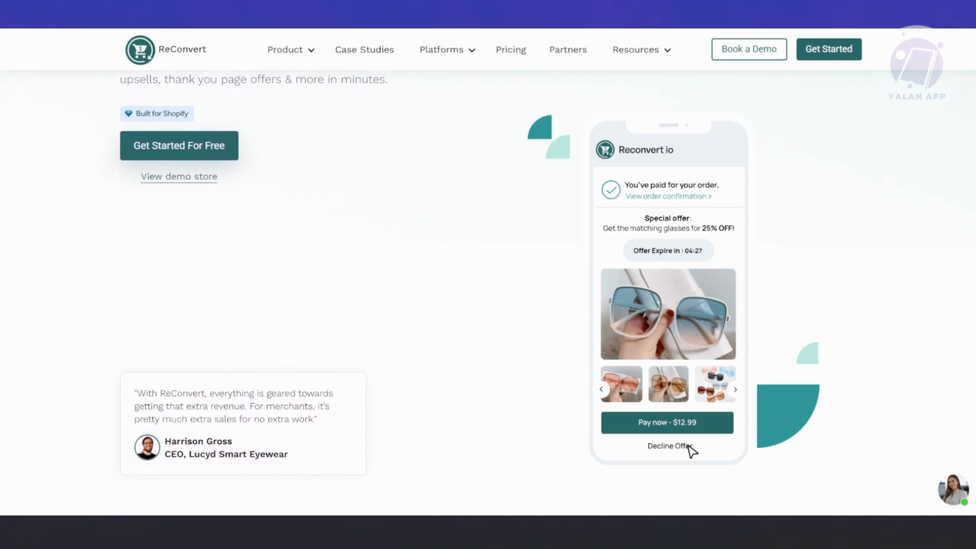
scroll("down", 3)
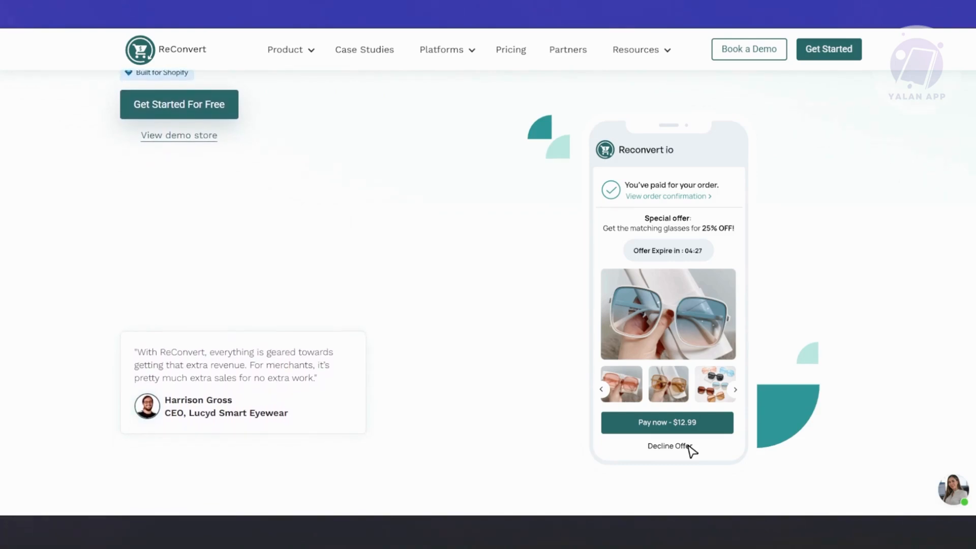
scroll("down", 3)
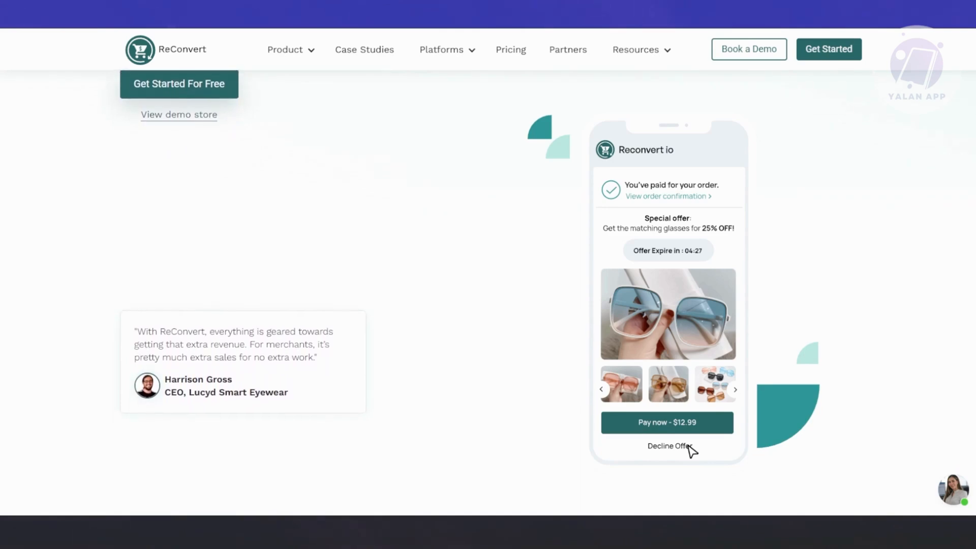
scroll("down", 3)
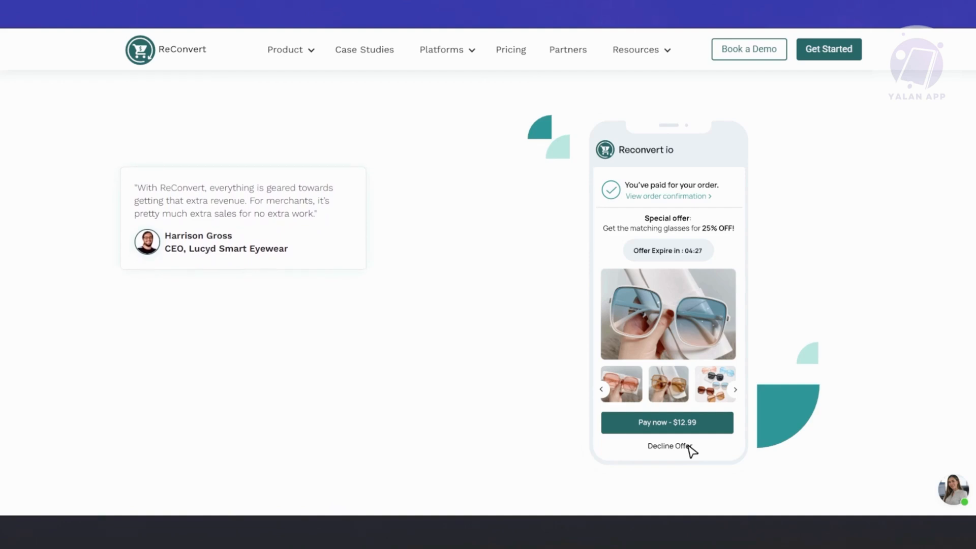
scroll("down", 3)
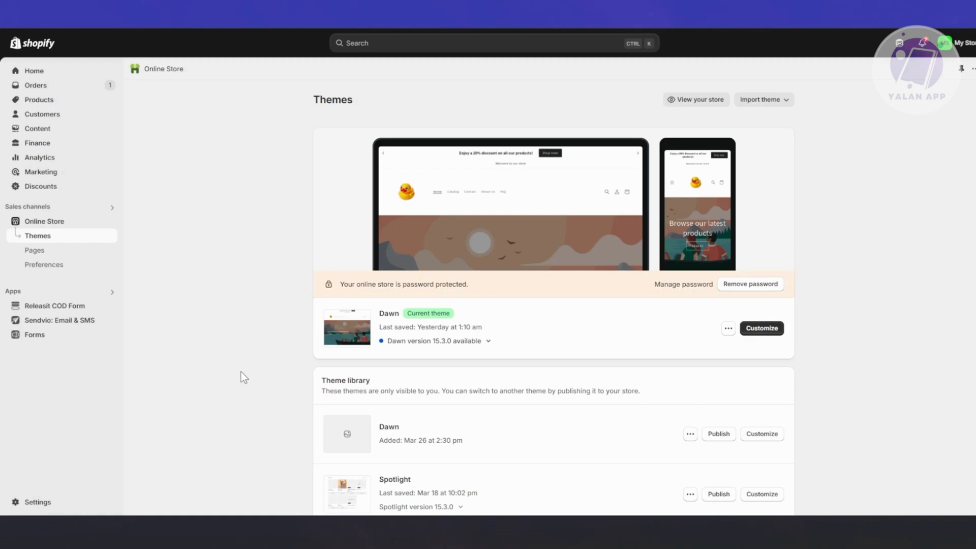
mouse_move(238, 363)
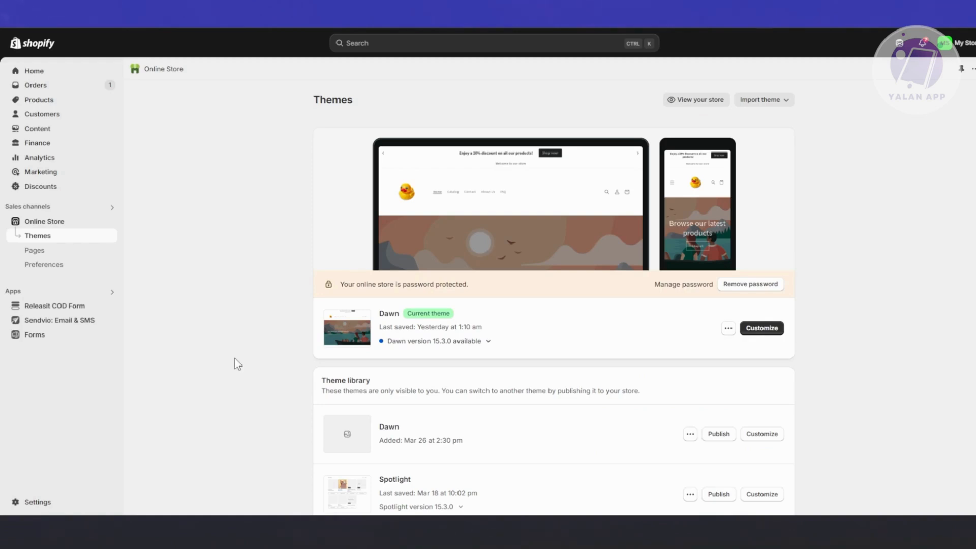
mouse_move(261, 372)
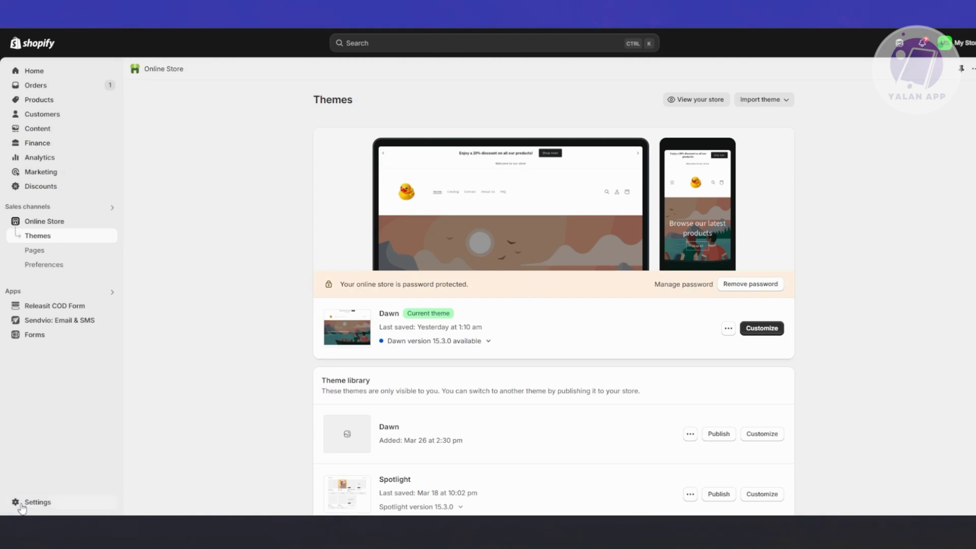
Step: Reach the Shopify App Store via Settings > Apps and sales channels
left_click(37, 502)
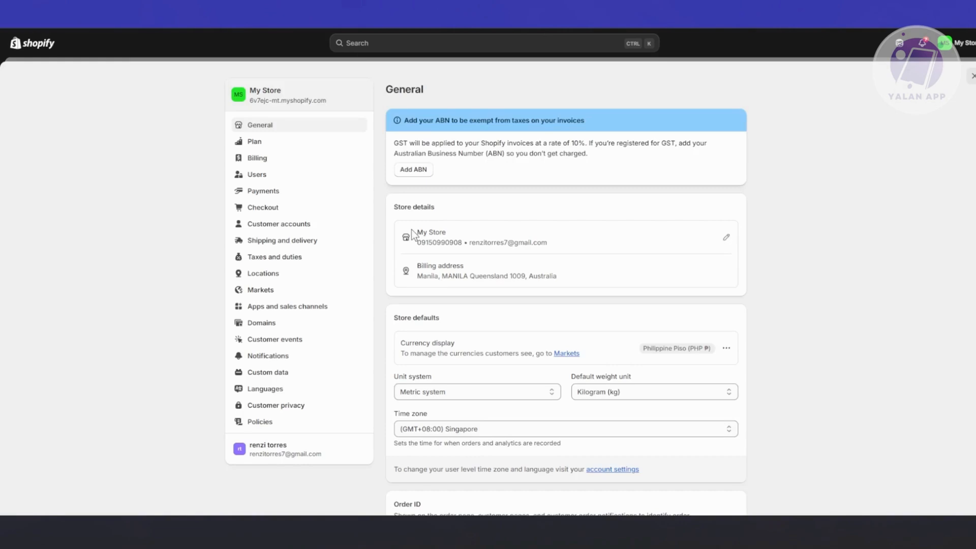
left_click(287, 306)
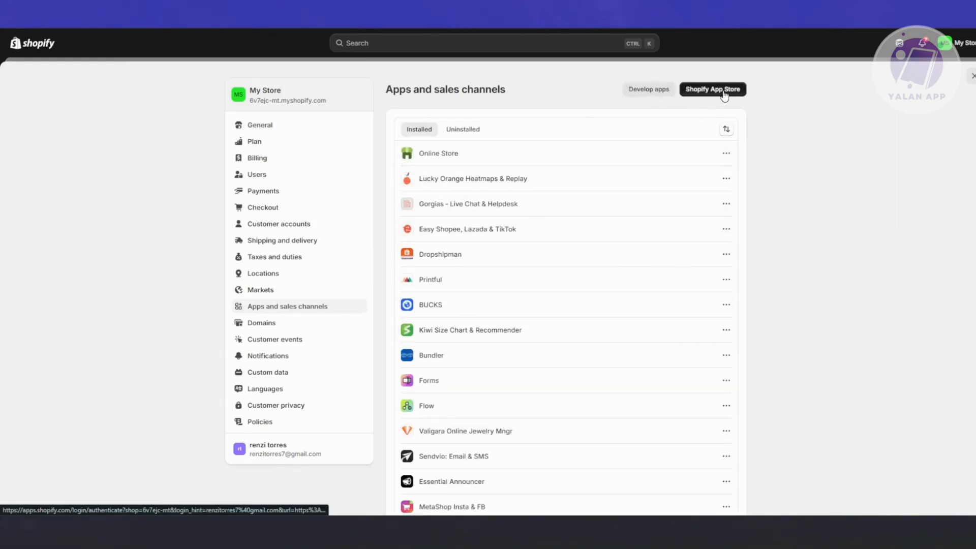
left_click(712, 90)
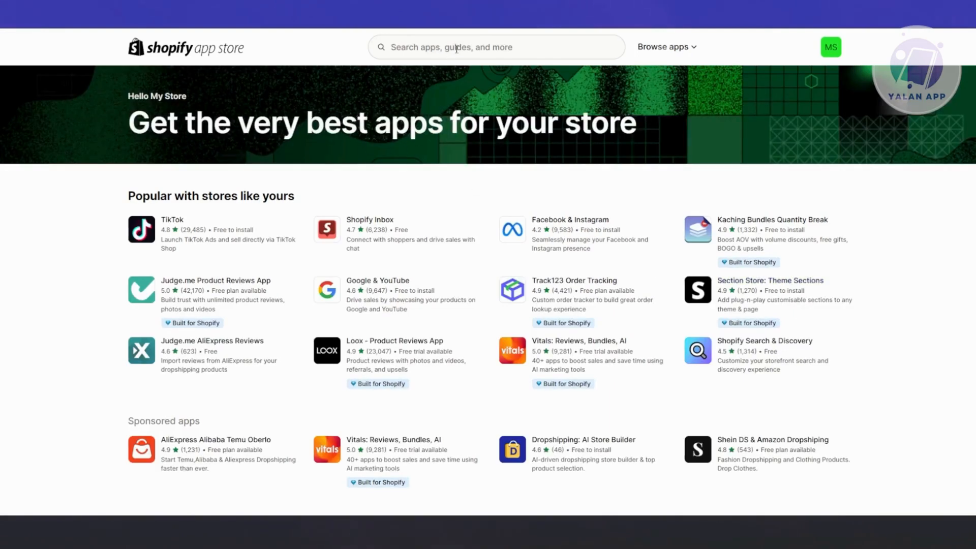
Step: Search 'ReConvert Upsell' and open the ReConvert Upsell & Cross Sell! listing
left_click(497, 46)
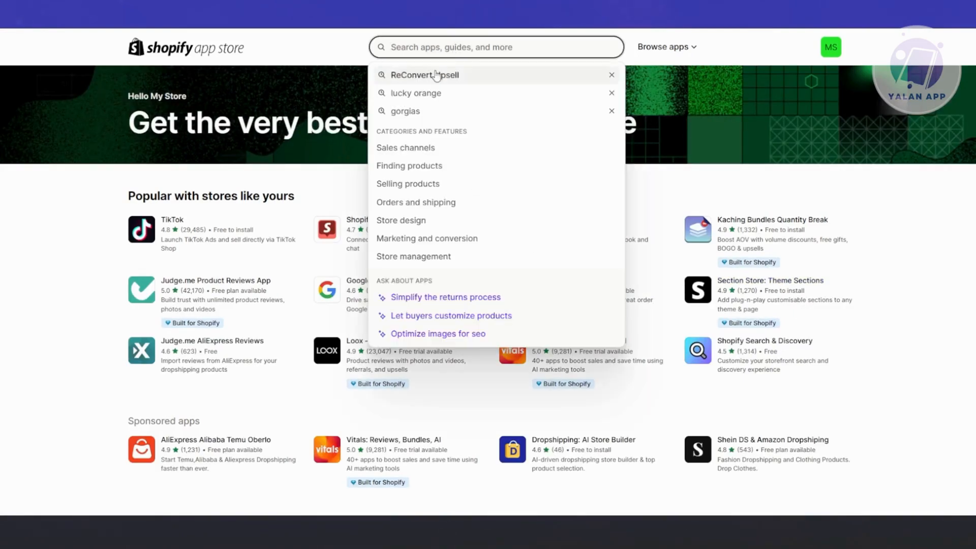
left_click(426, 74)
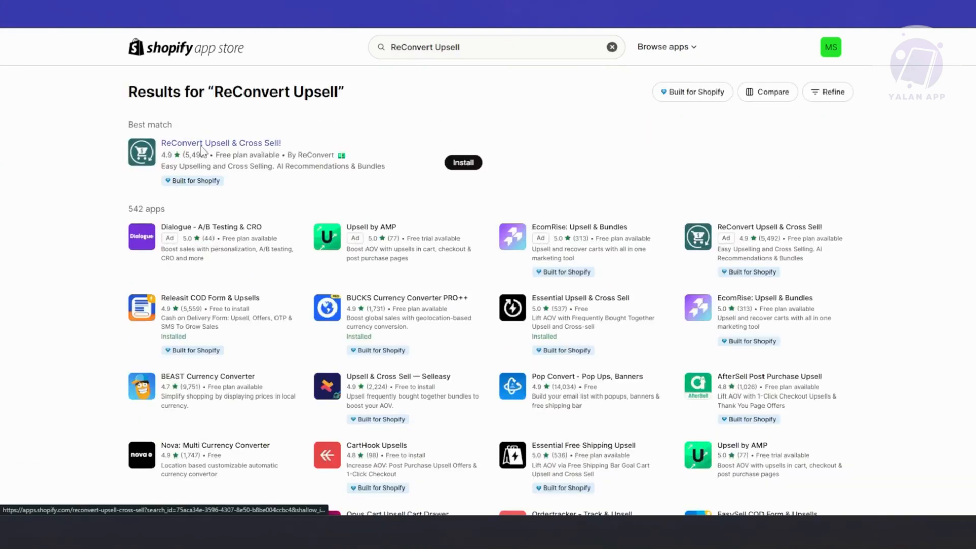
left_click(221, 142)
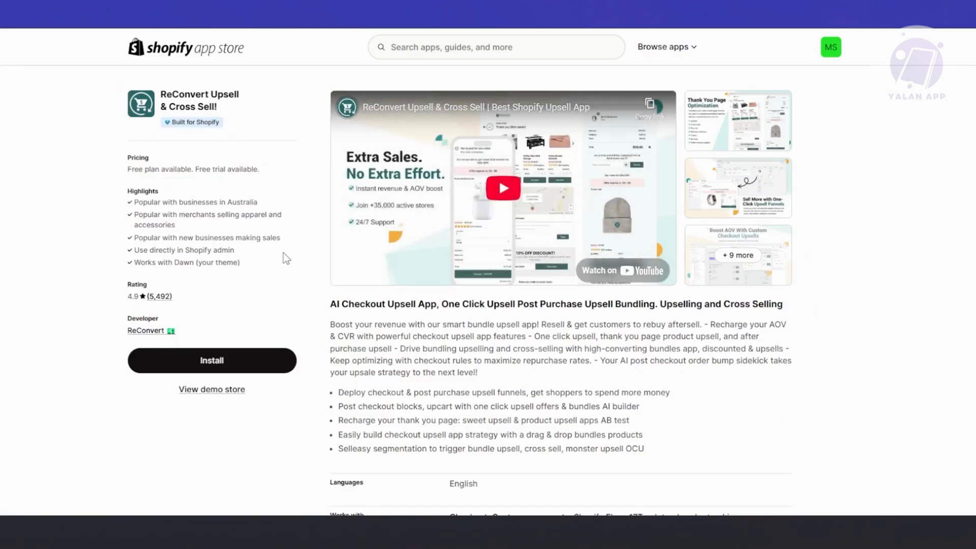
scroll("down", 3)
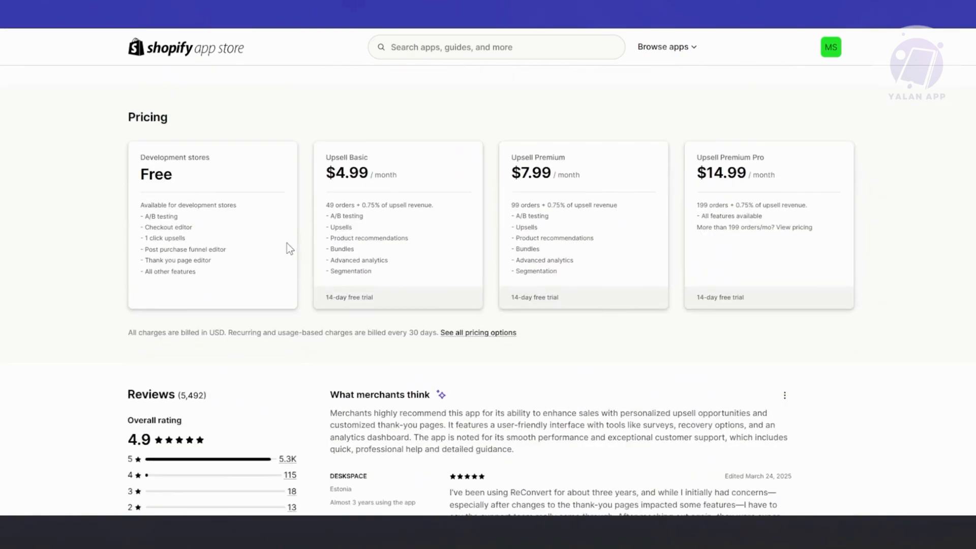
scroll("up", 3)
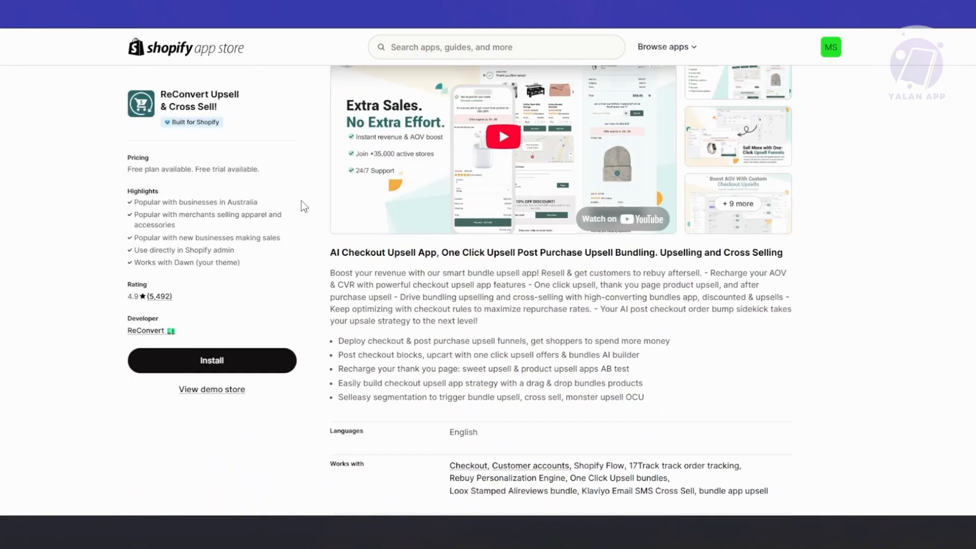
scroll("down", 3)
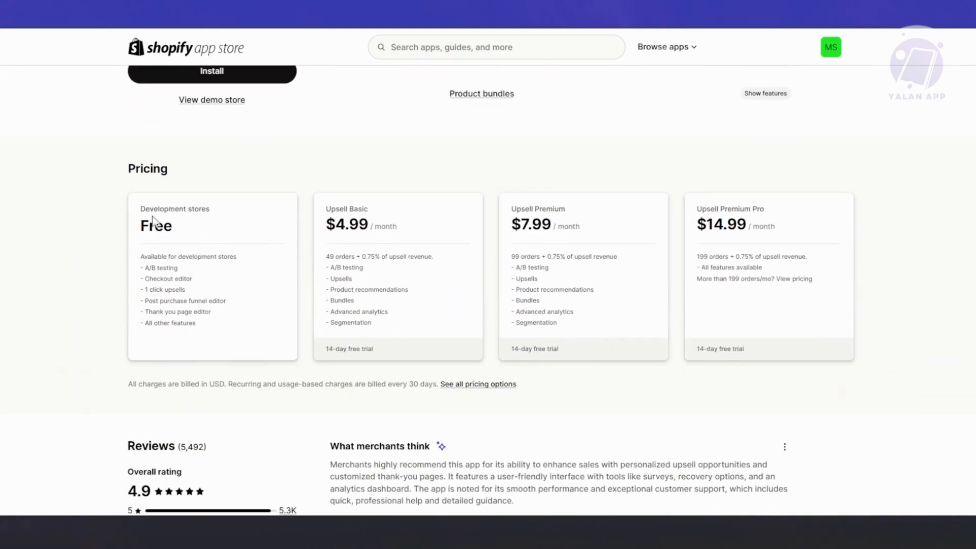
double_click(188, 256)
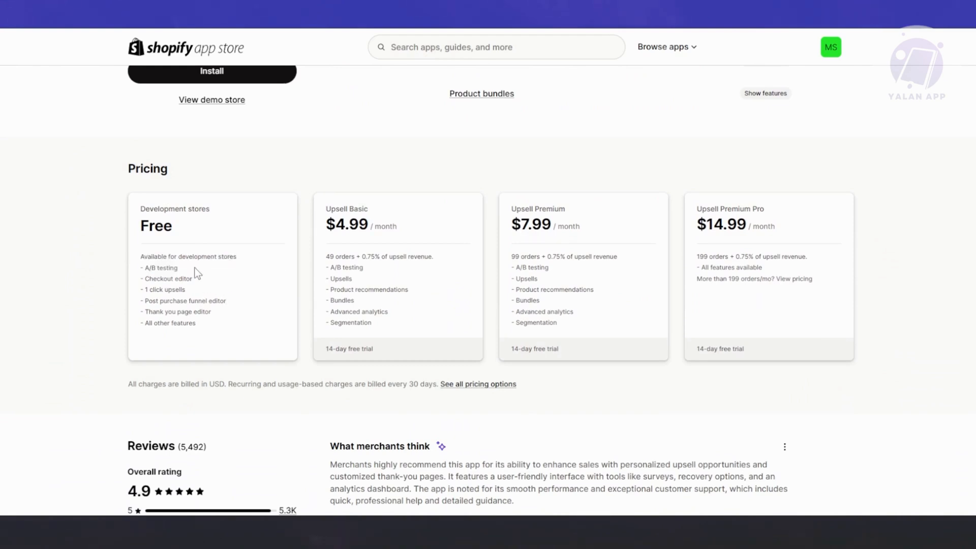
double_click(167, 279)
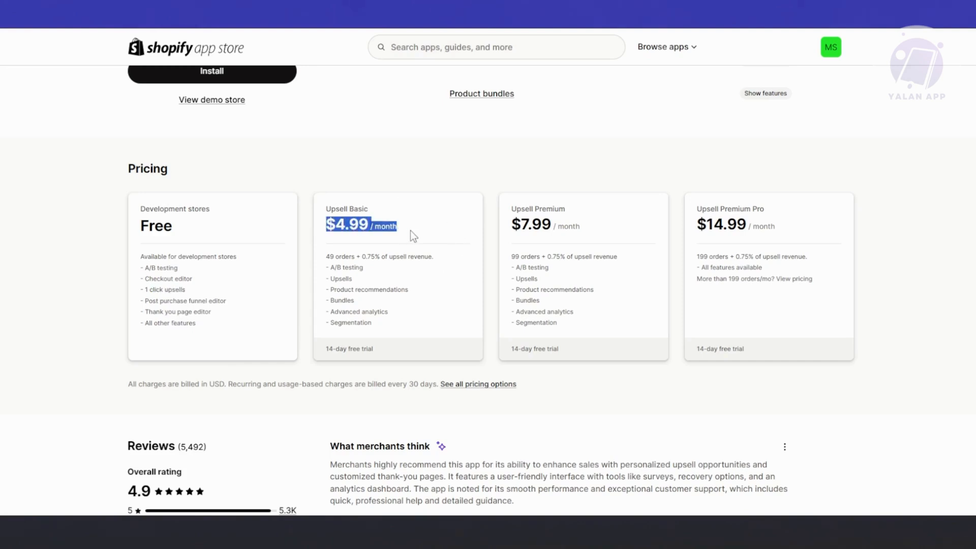
mouse_move(104, 198)
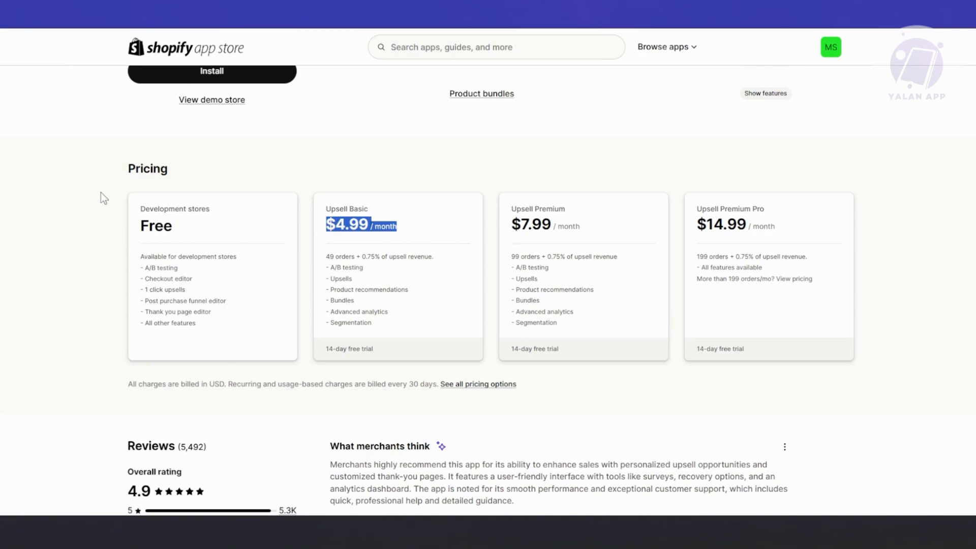
mouse_move(487, 315)
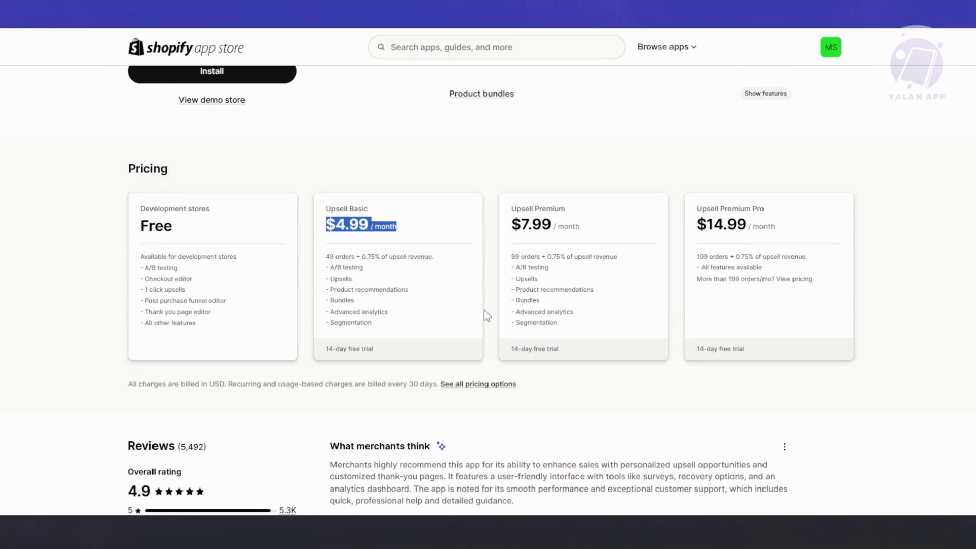
scroll("down", 3)
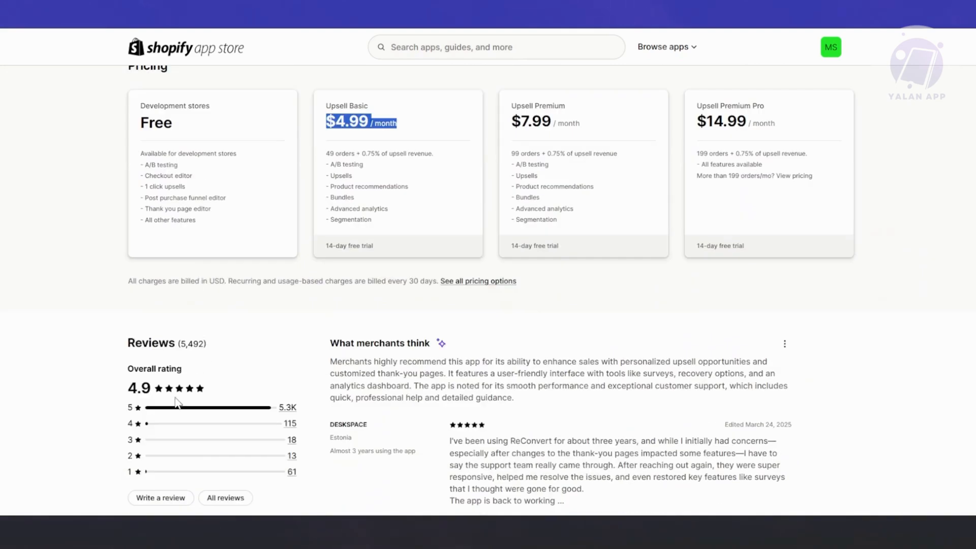
scroll("down", 3)
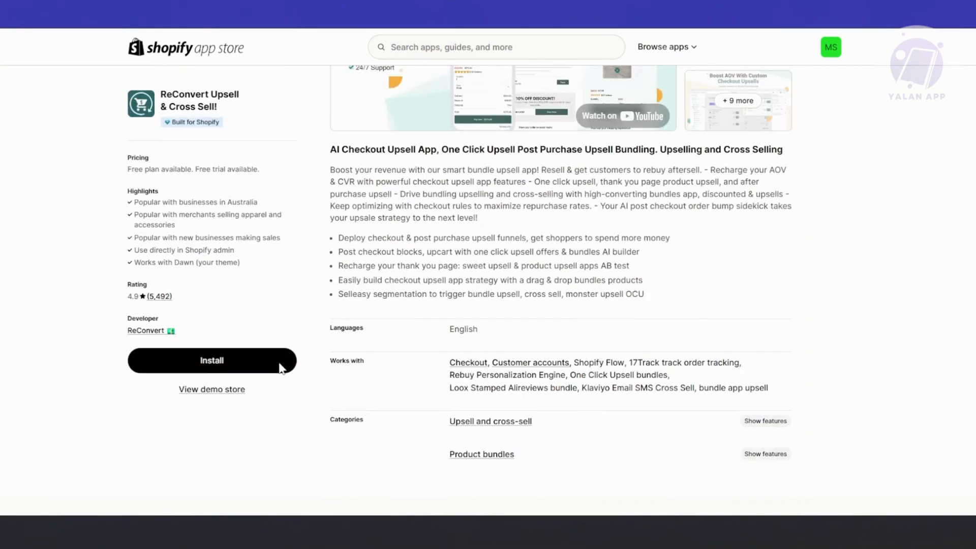
Step: Install ReConvert, approving its access to customer and store data
left_click(211, 360)
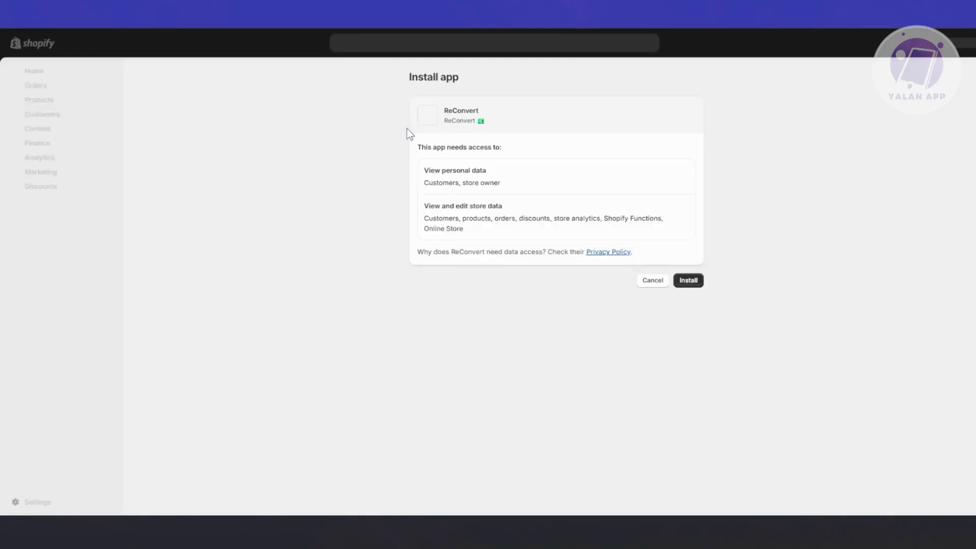
left_click(689, 281)
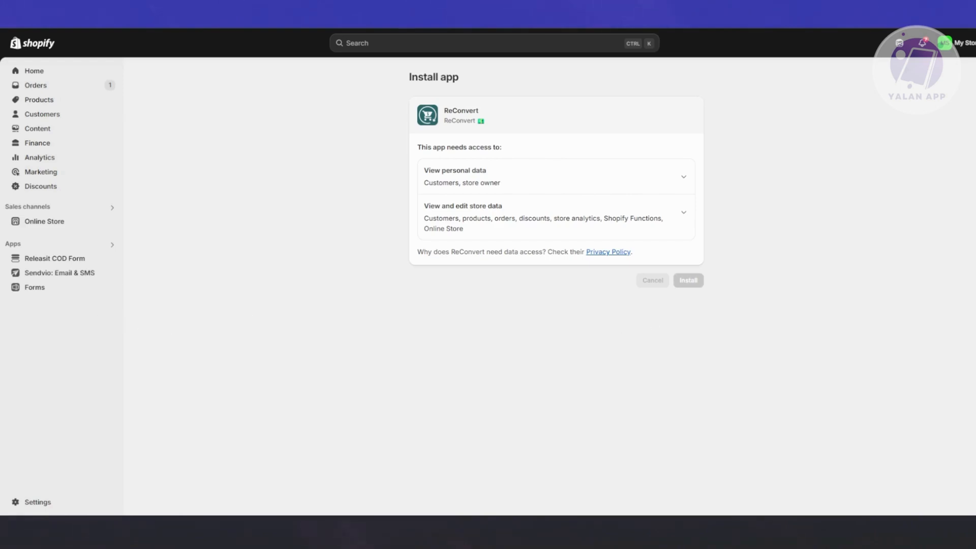
left_click(688, 281)
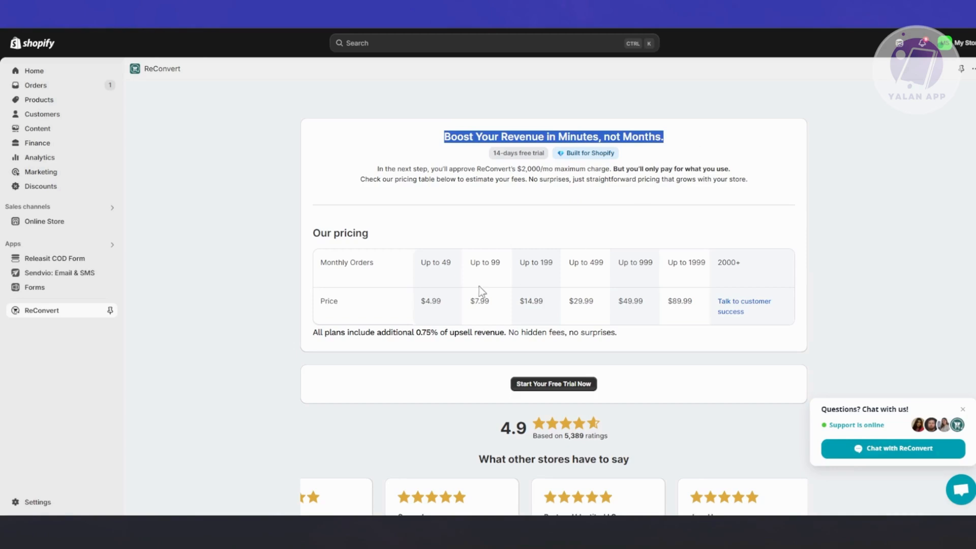
scroll("down", 3)
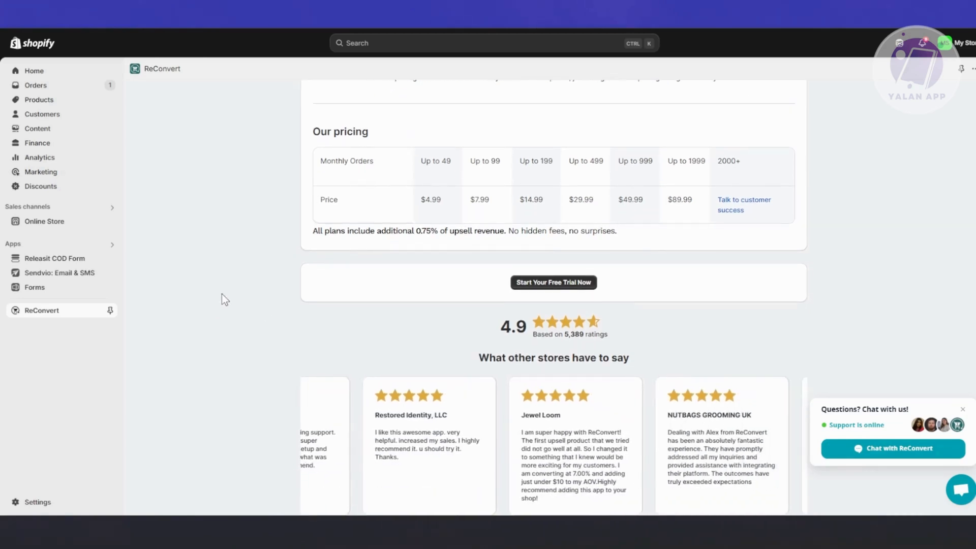
scroll("down", 3)
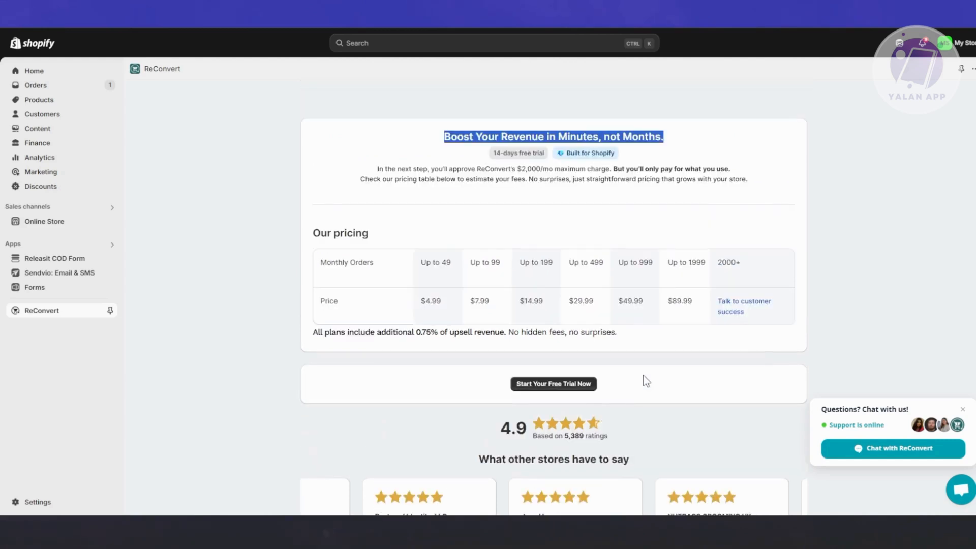
scroll("down", 3)
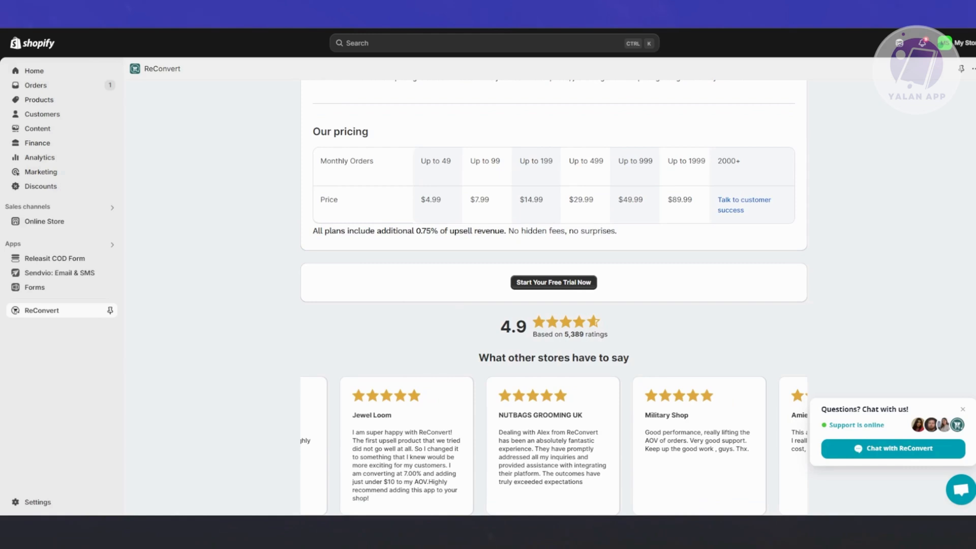
Step: Start the free trial and approve the $2,000.00 per 30 days usage-based subscription
left_click(553, 282)
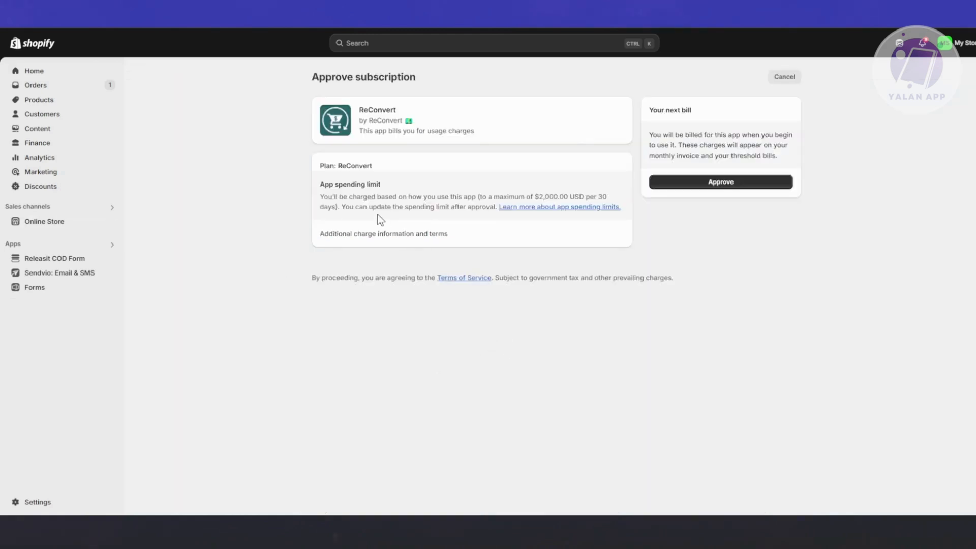
mouse_move(554, 134)
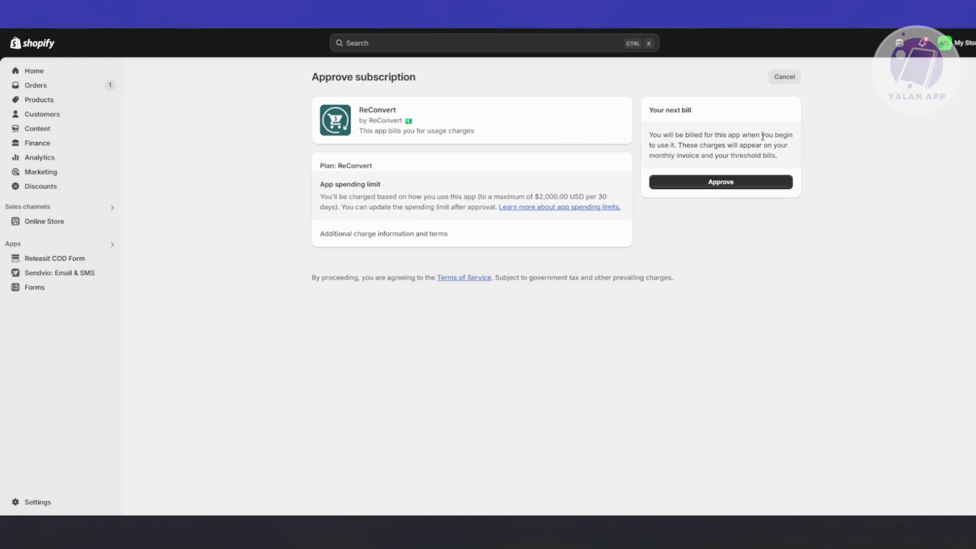
mouse_move(785, 163)
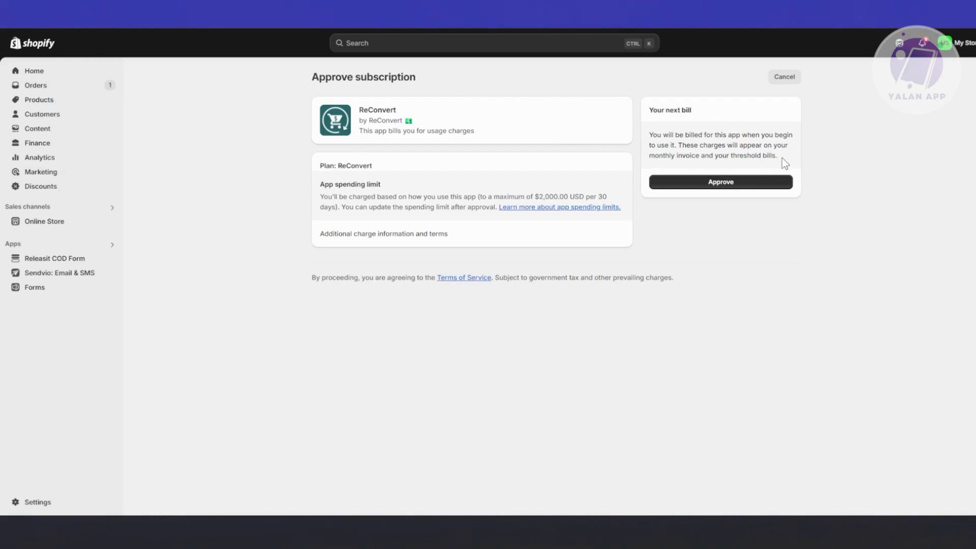
mouse_move(410, 172)
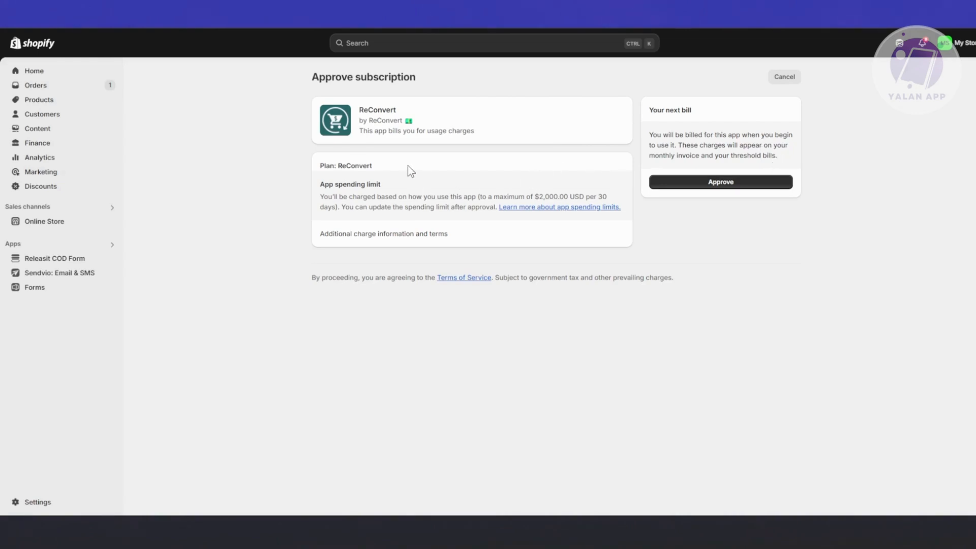
mouse_move(619, 170)
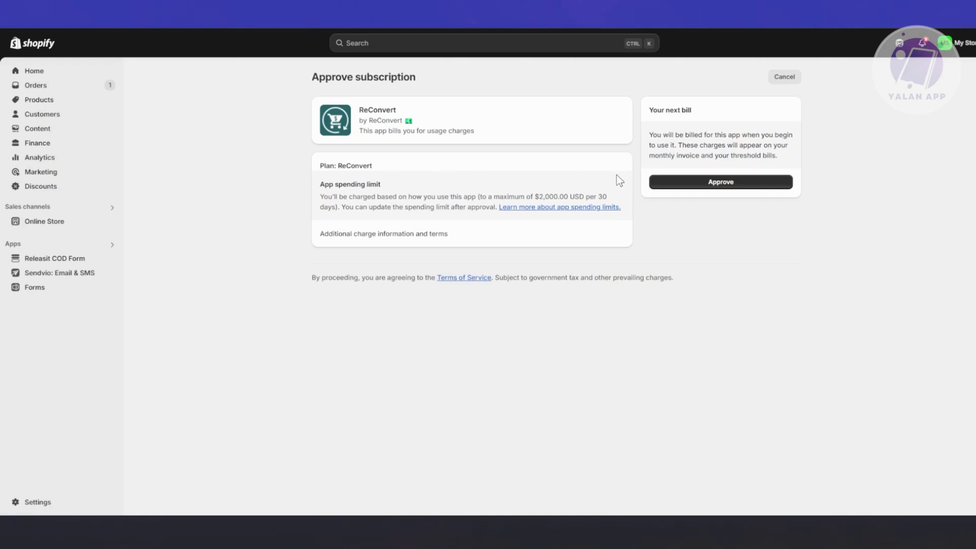
mouse_move(730, 184)
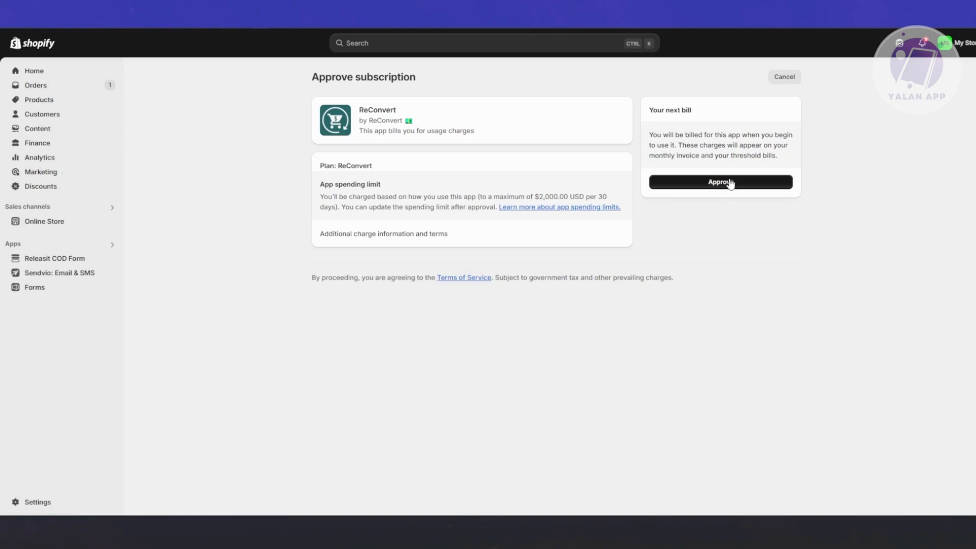
left_click(720, 182)
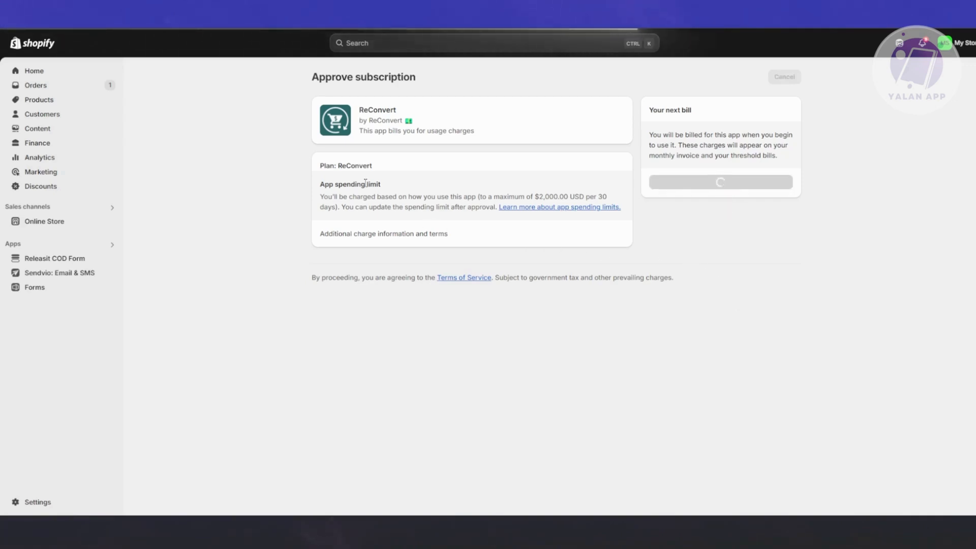
mouse_move(393, 176)
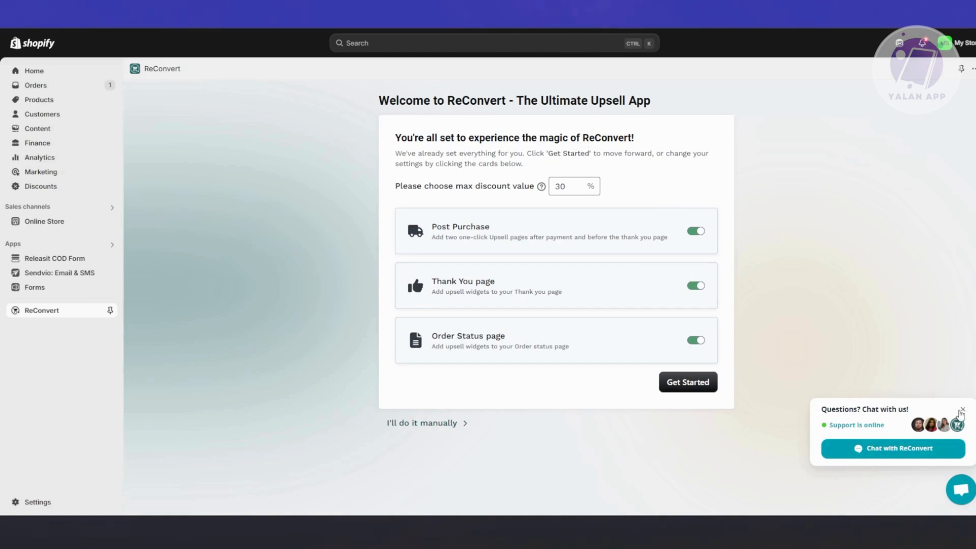
Step: Dismiss the chat prompt and set the maximum discount value to 2
left_click(961, 411)
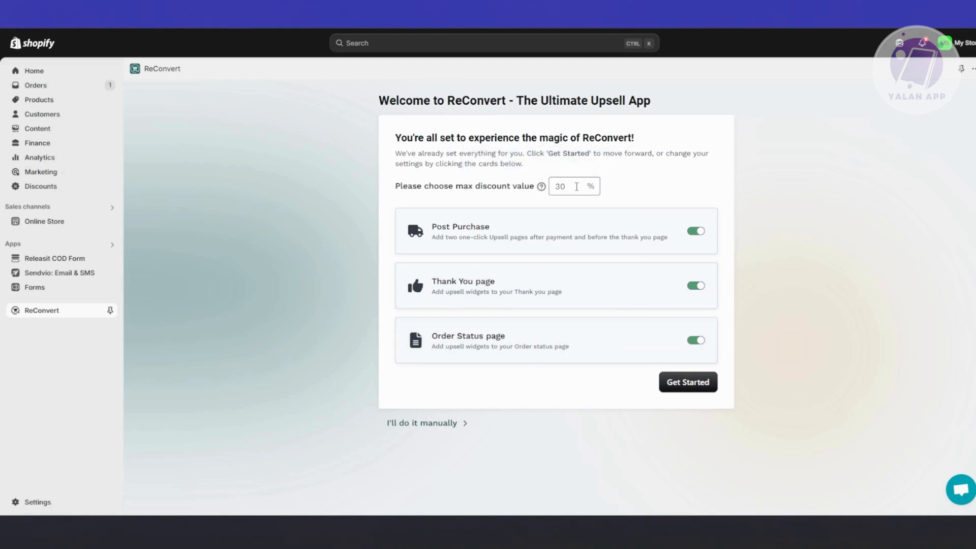
left_click(573, 186)
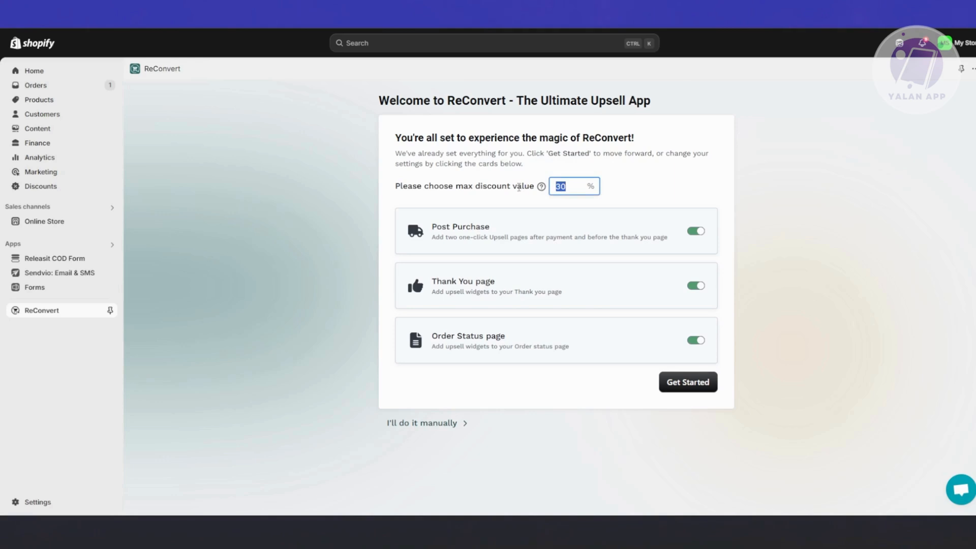
type("2")
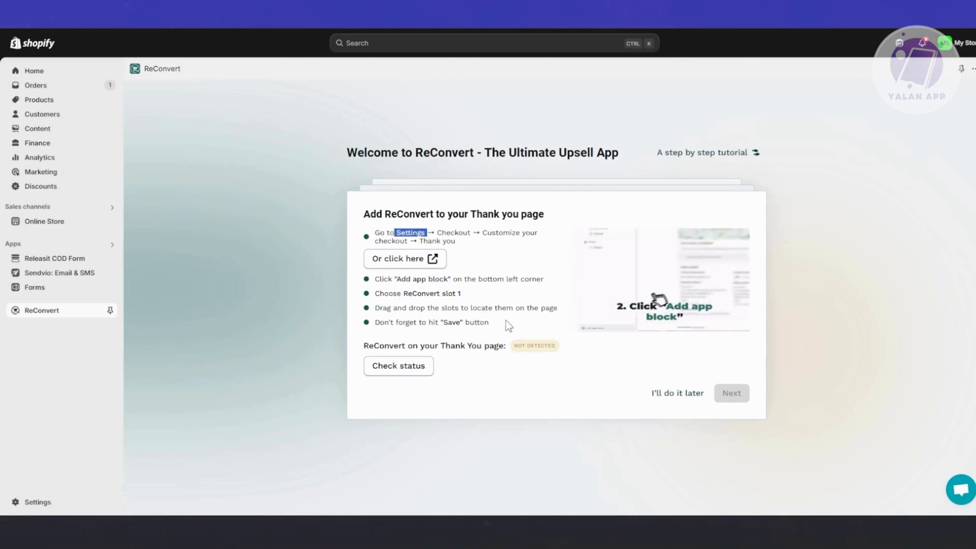
Step: Open the Thank You page checkout editor from the 'Or click here' link
left_click(403, 259)
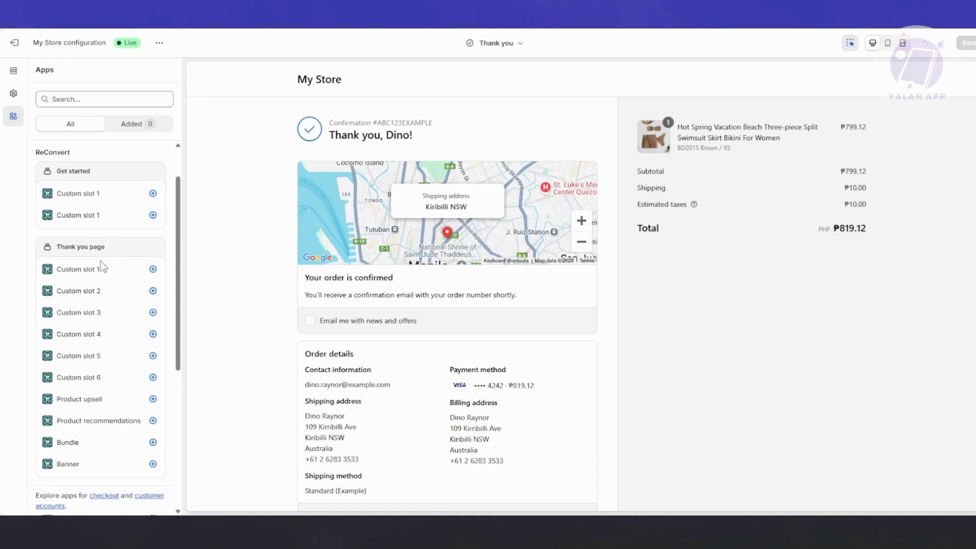
mouse_move(77, 423)
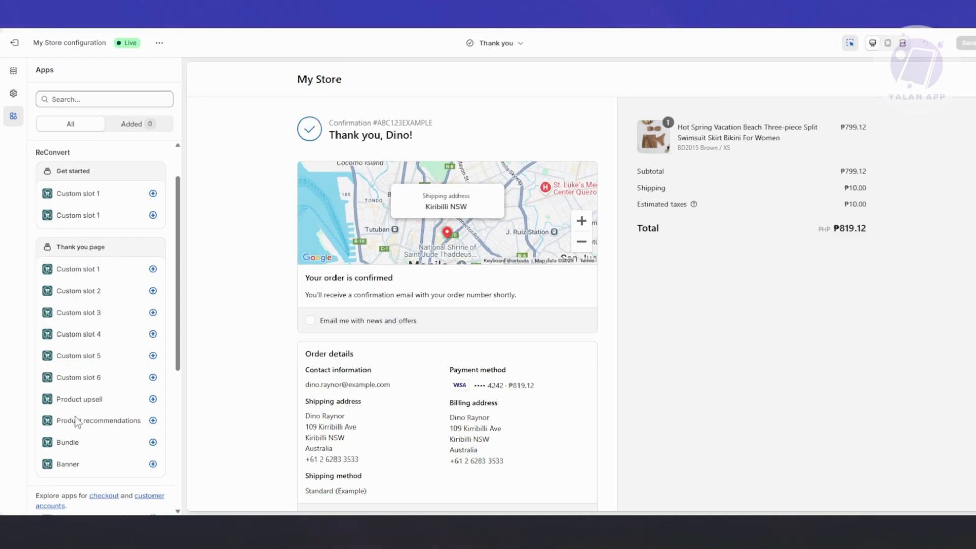
mouse_move(165, 277)
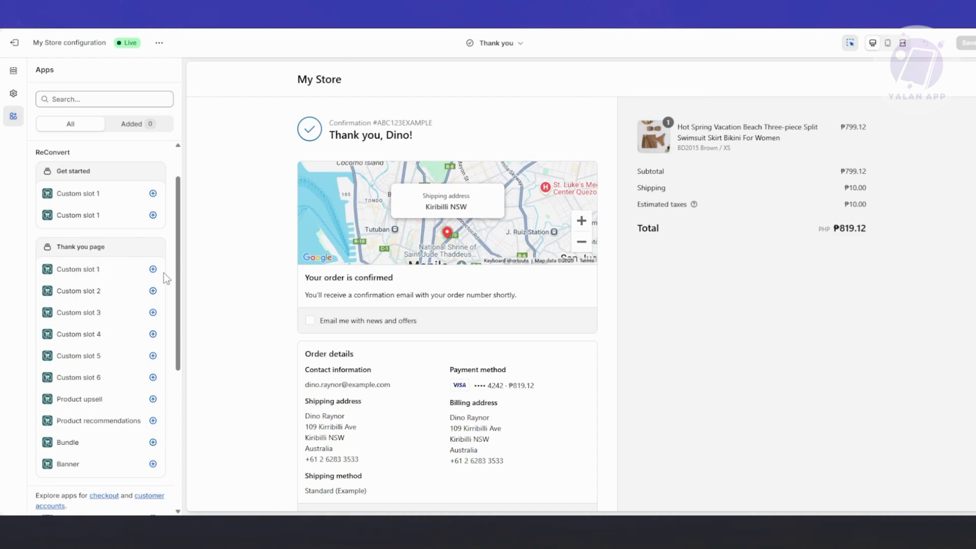
Step: Add ReConvert's Custom slot 1 block to the Thank you checkout page
left_click(152, 269)
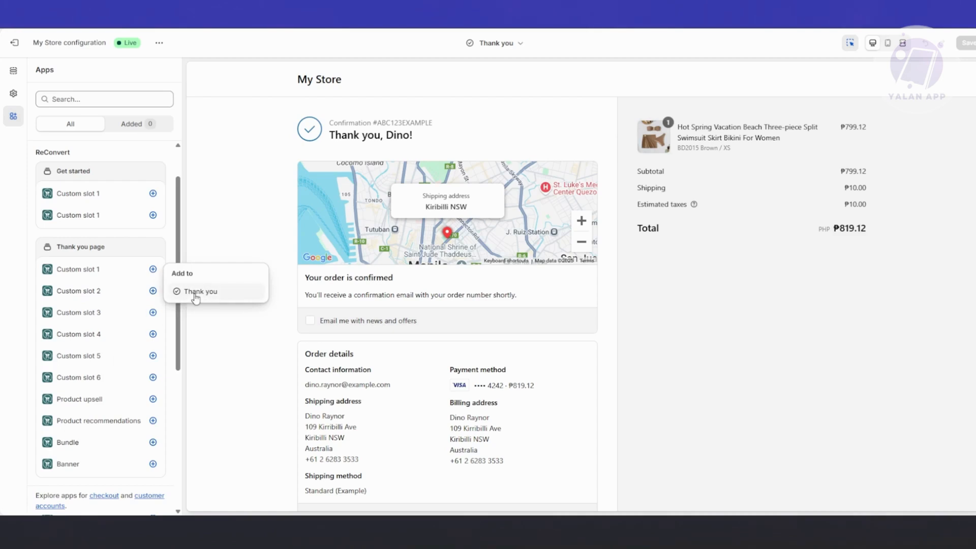
left_click(201, 291)
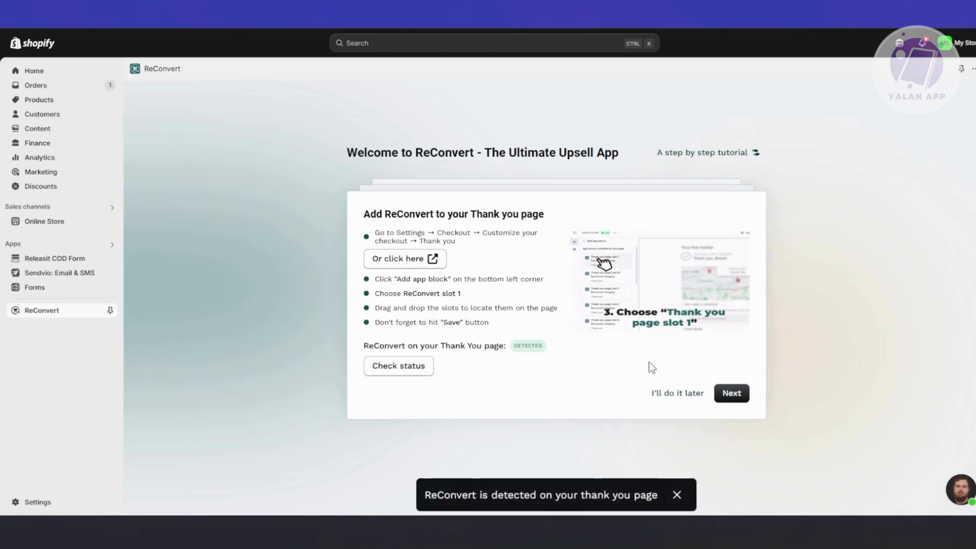
Step: Advance onboarding to the 'Add ReConvert to your Order Status page' step
left_click(731, 392)
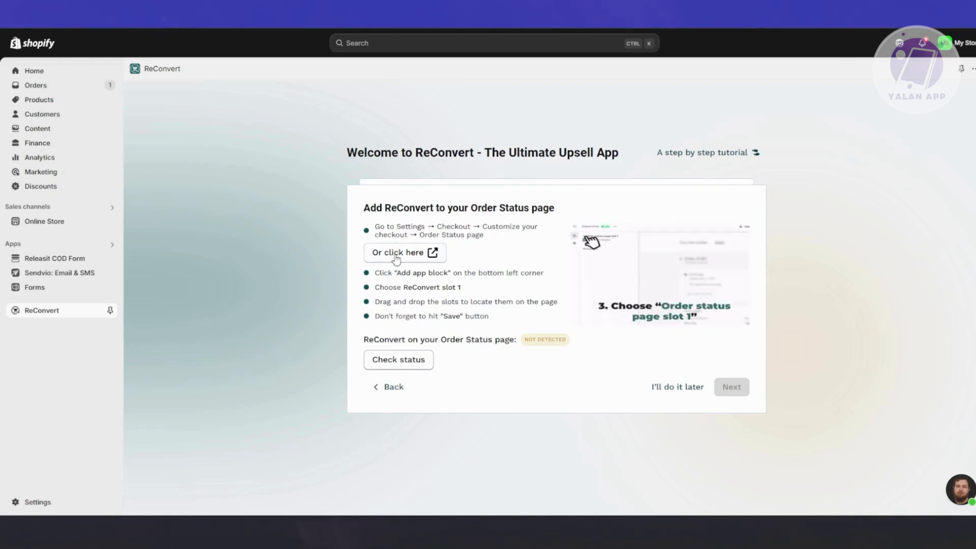
Step: Add Custom slot 1 to the Order status page in the checkout editor and save
left_click(399, 252)
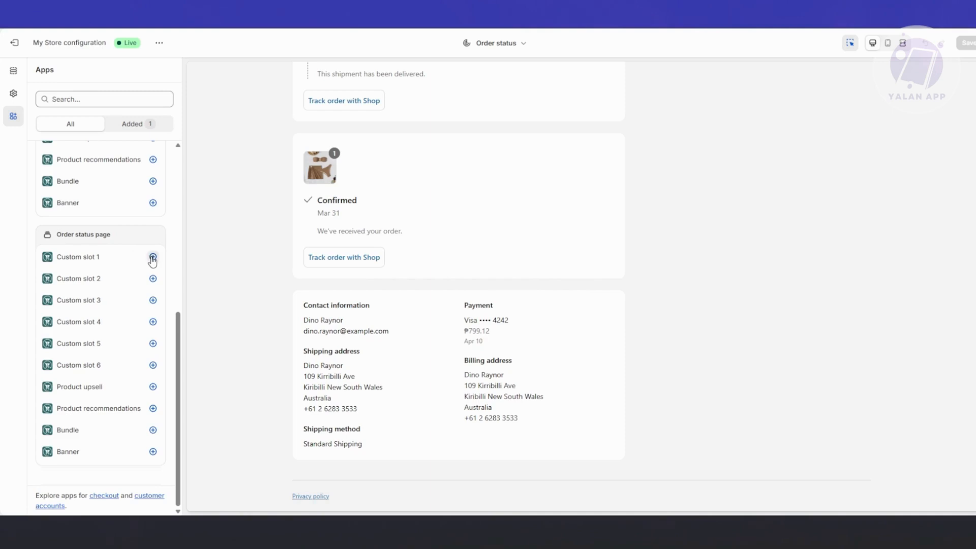
left_click(152, 256)
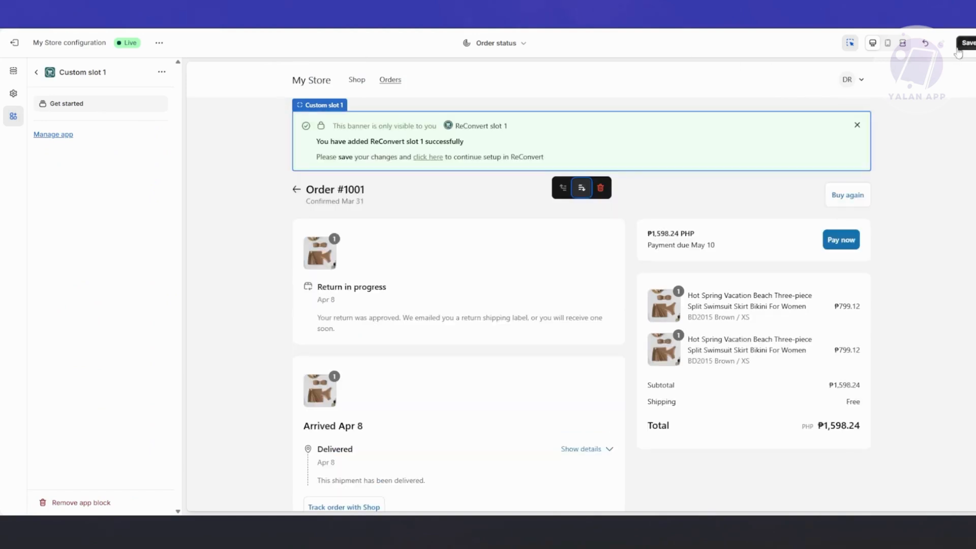
left_click(967, 43)
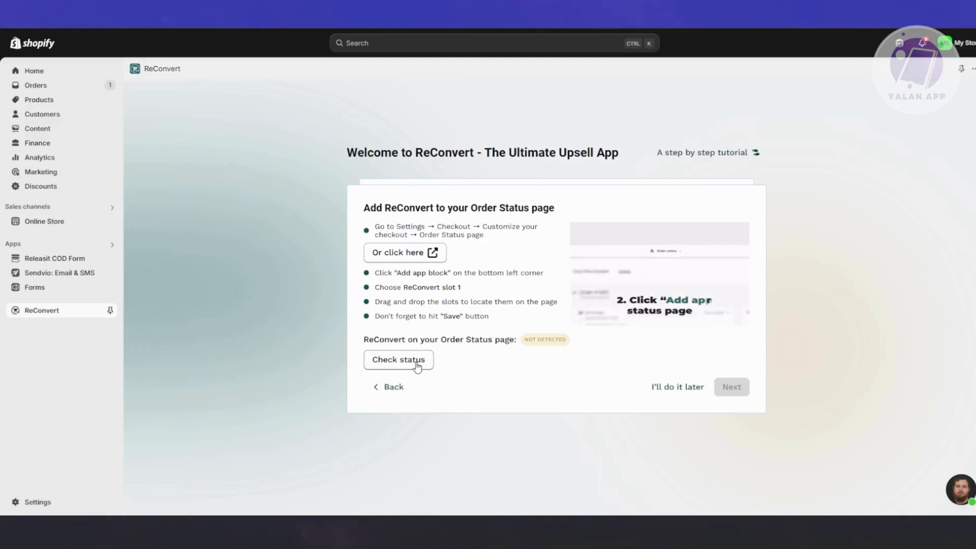
Step: Confirm ReConvert shows DETECTED on the Order Status page and advance to the Post-purchase step
left_click(398, 359)
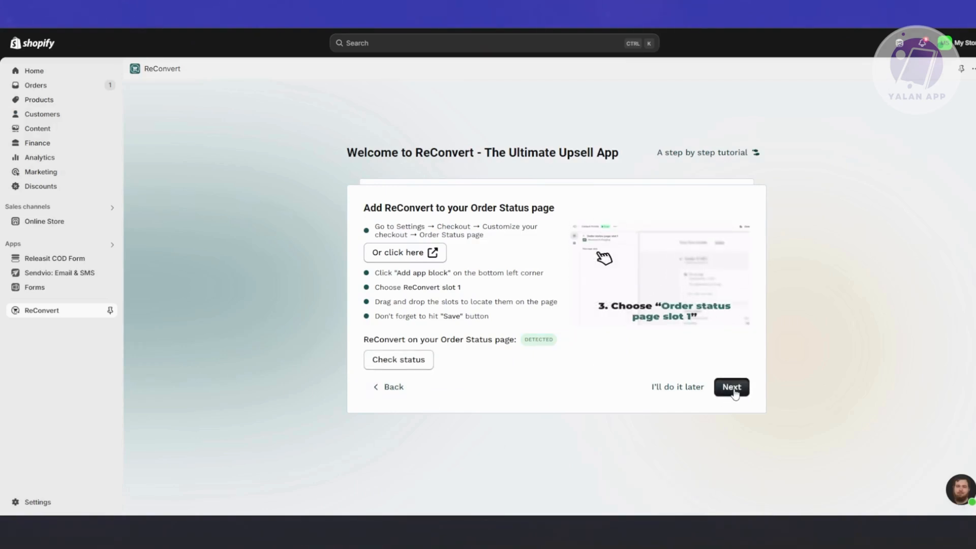
left_click(732, 386)
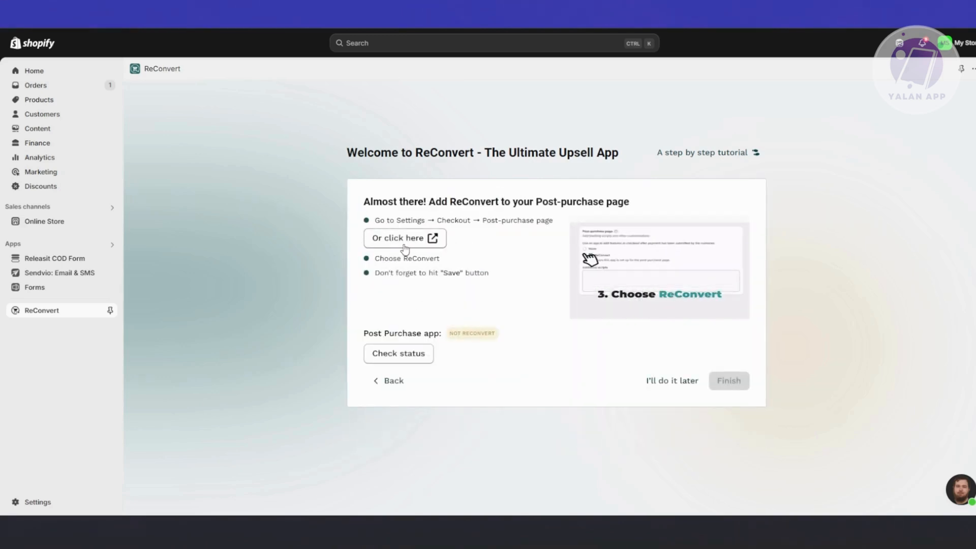
Step: In checkout settings, select ReConvert as the post-purchase page app and save
left_click(398, 238)
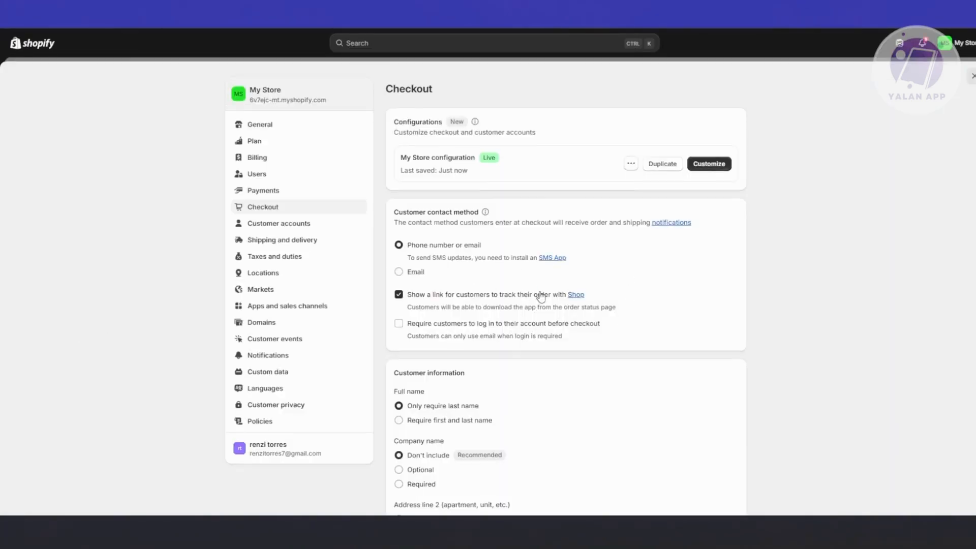
scroll("down", 3)
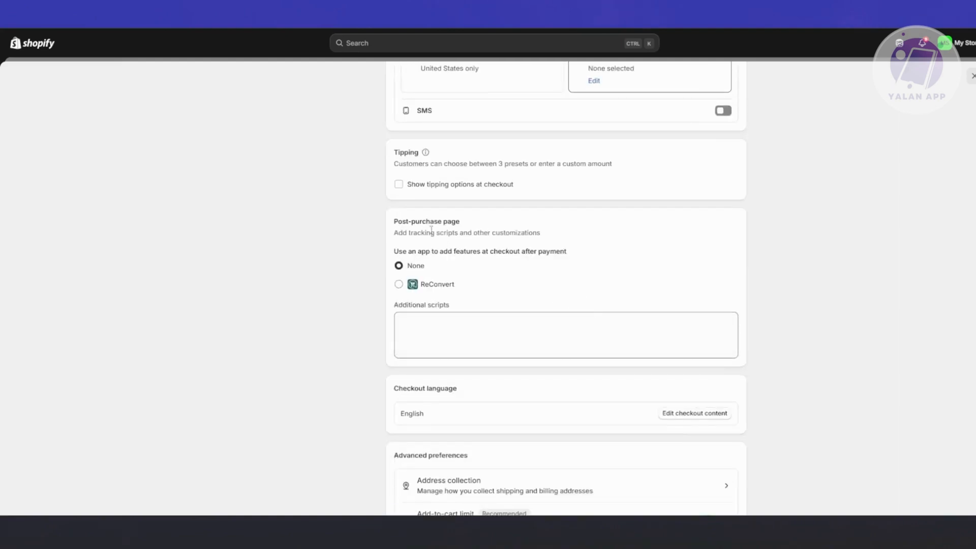
left_click(399, 283)
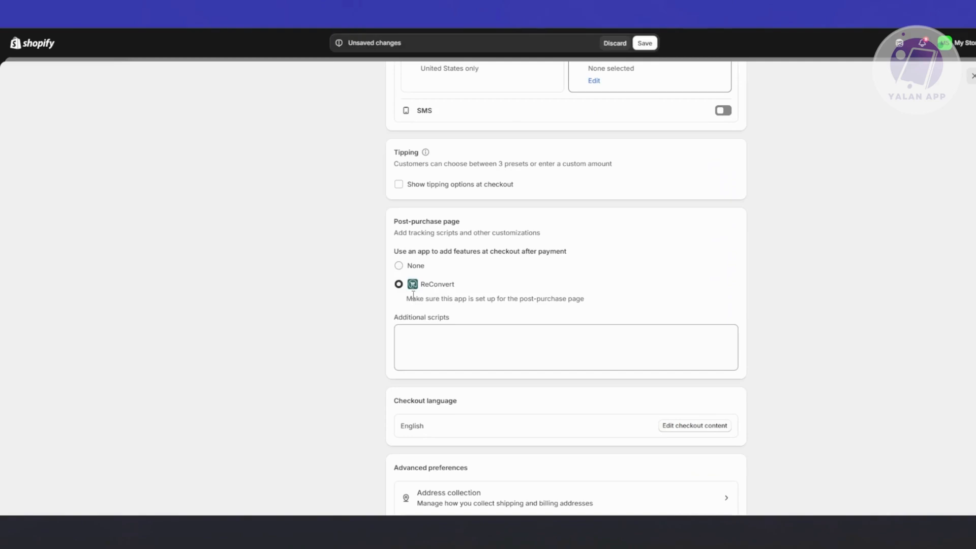
scroll("down", 3)
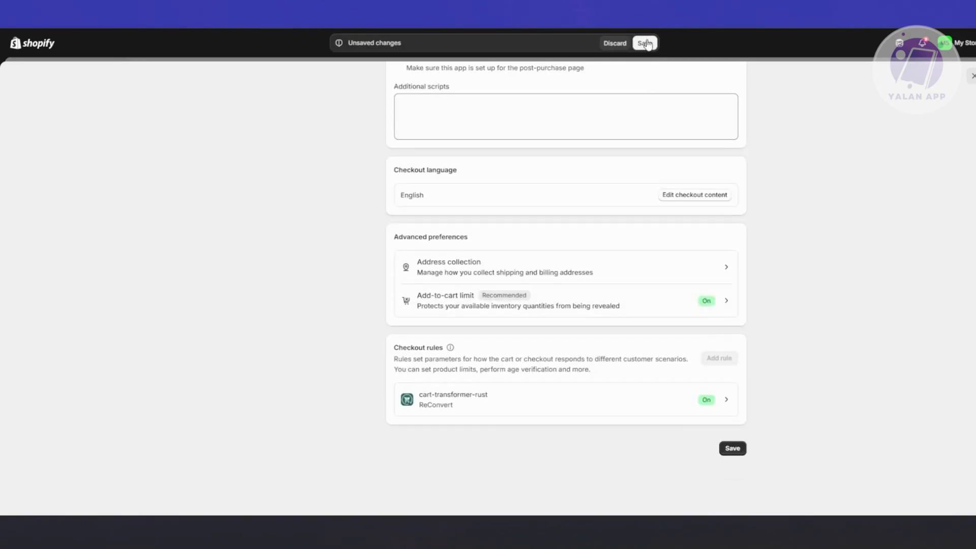
left_click(645, 42)
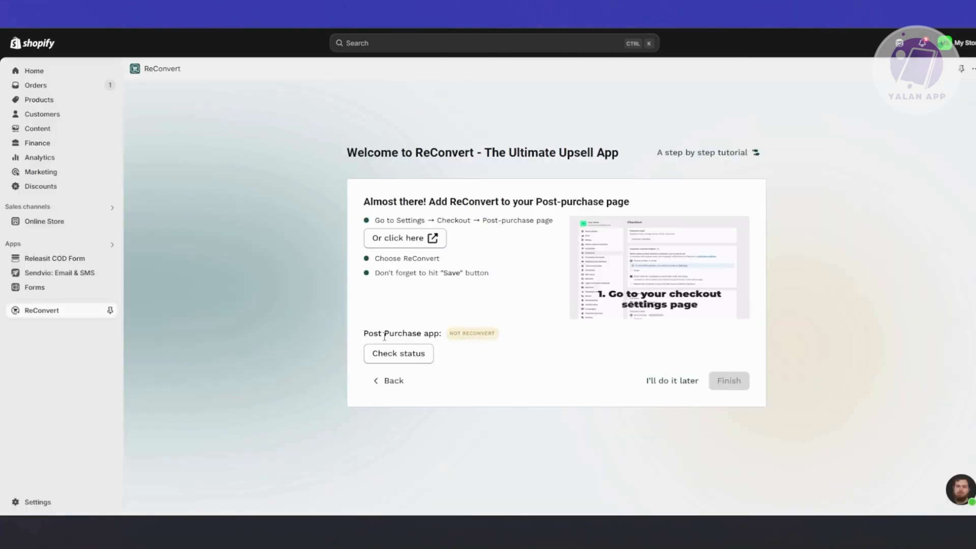
Step: Confirm ReConvert is the post-purchase app and finish the setup wizard
left_click(397, 353)
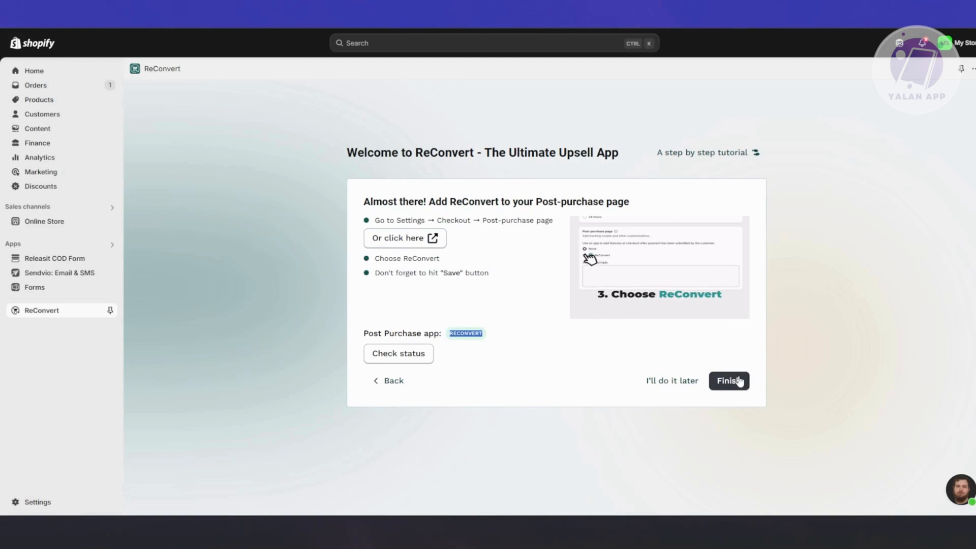
left_click(728, 381)
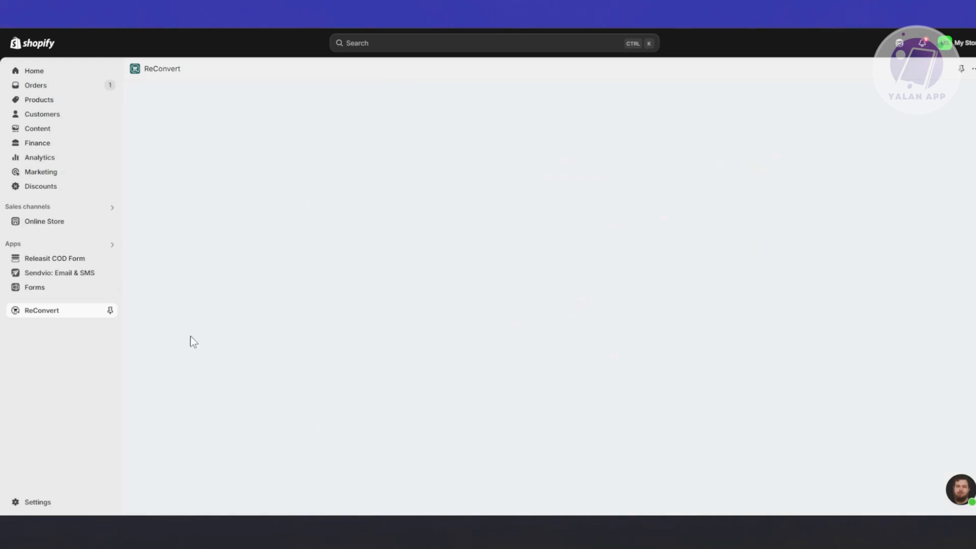
Step: Dismiss the Congratulations popup, browse the ReConvert dashboard and go to Social automation
left_click(42, 310)
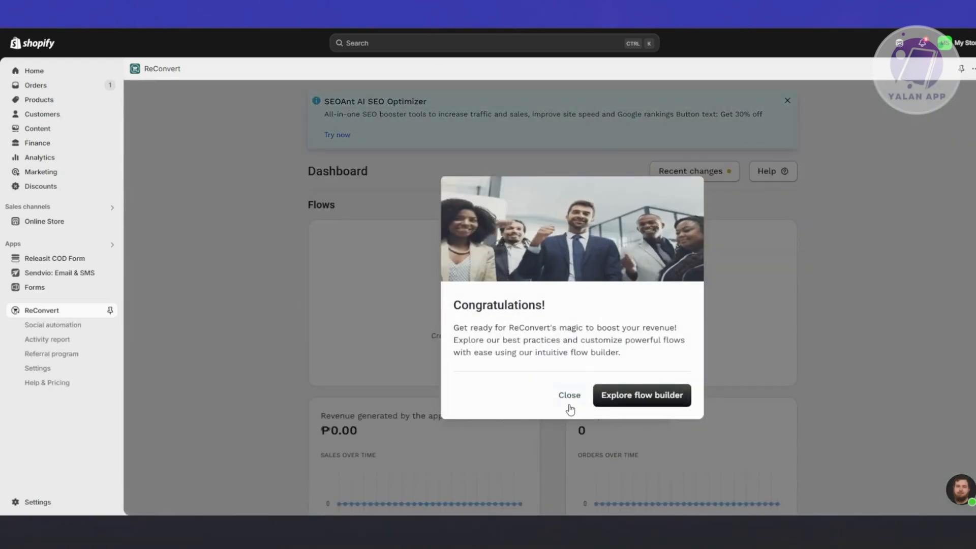
left_click(569, 394)
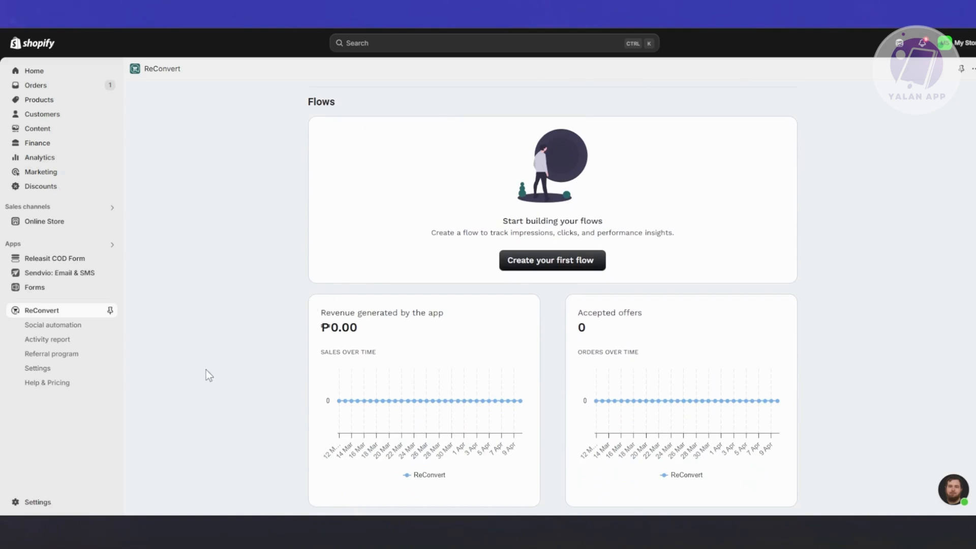
scroll("down", 3)
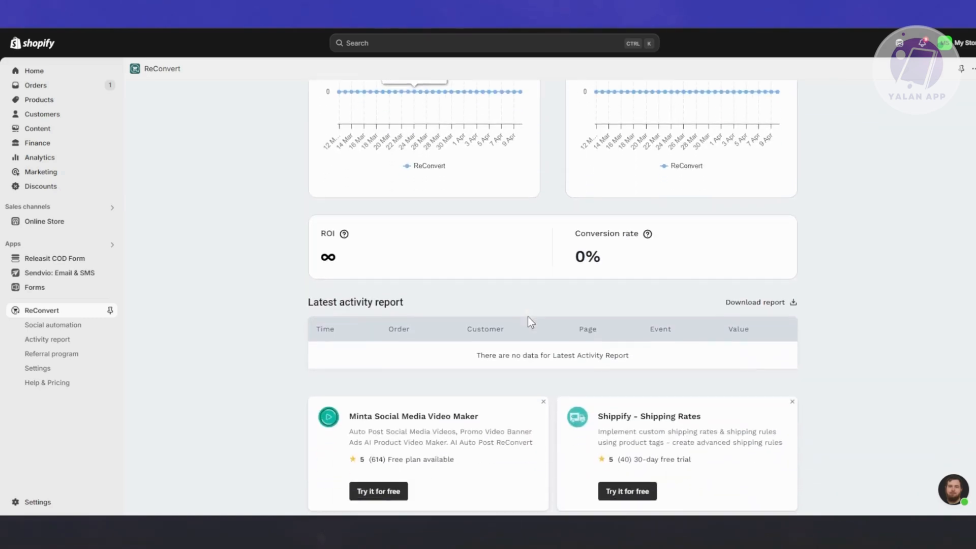
scroll("down", 3)
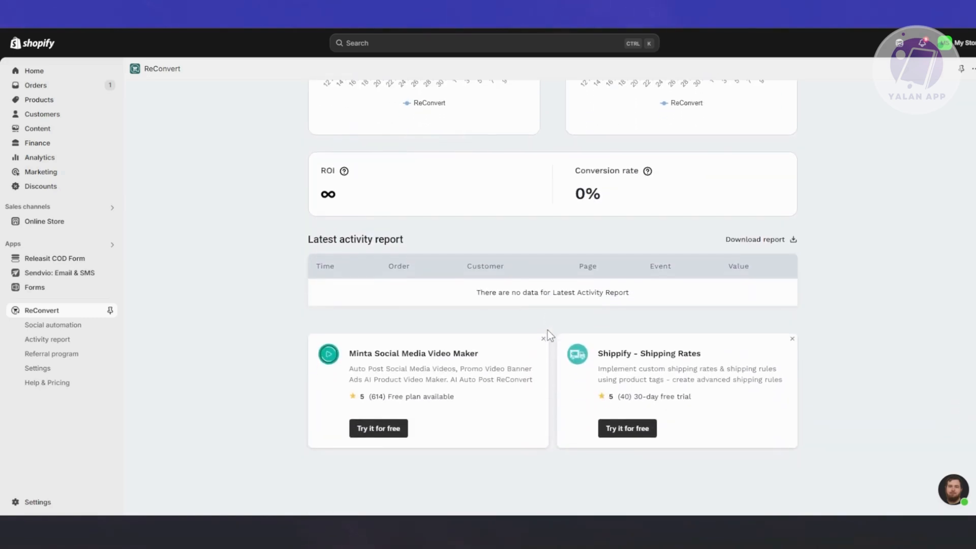
mouse_move(53, 325)
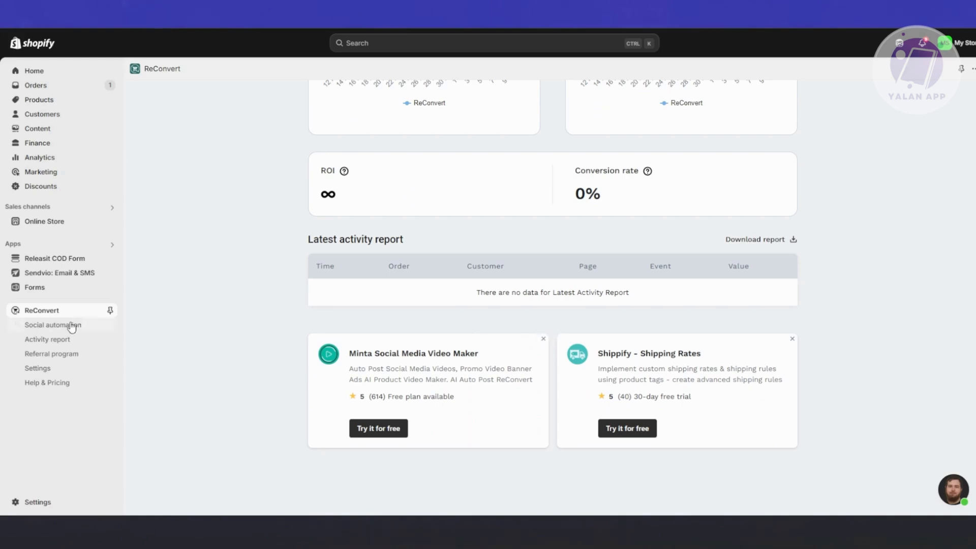
left_click(53, 324)
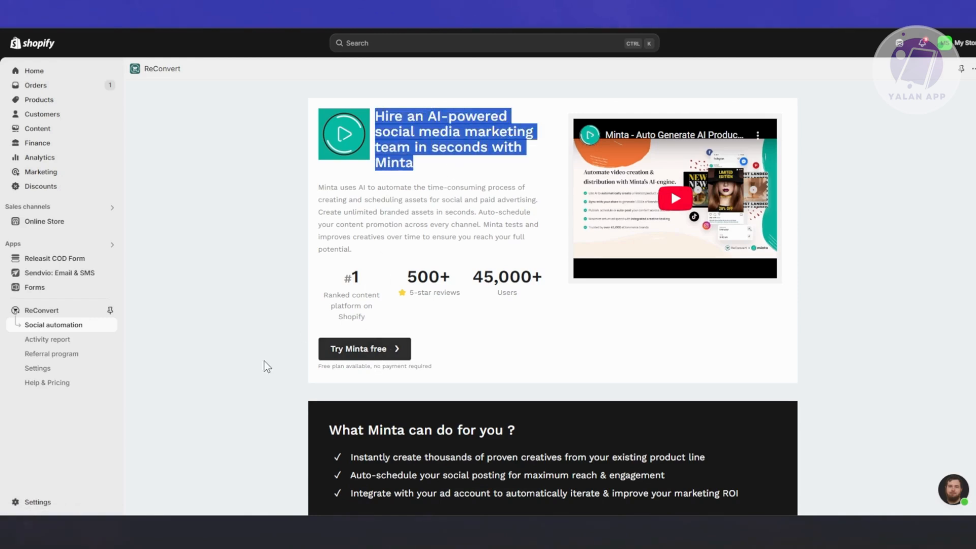
Step: Show ReConvert's Activity report for the last 30 days
left_click(48, 340)
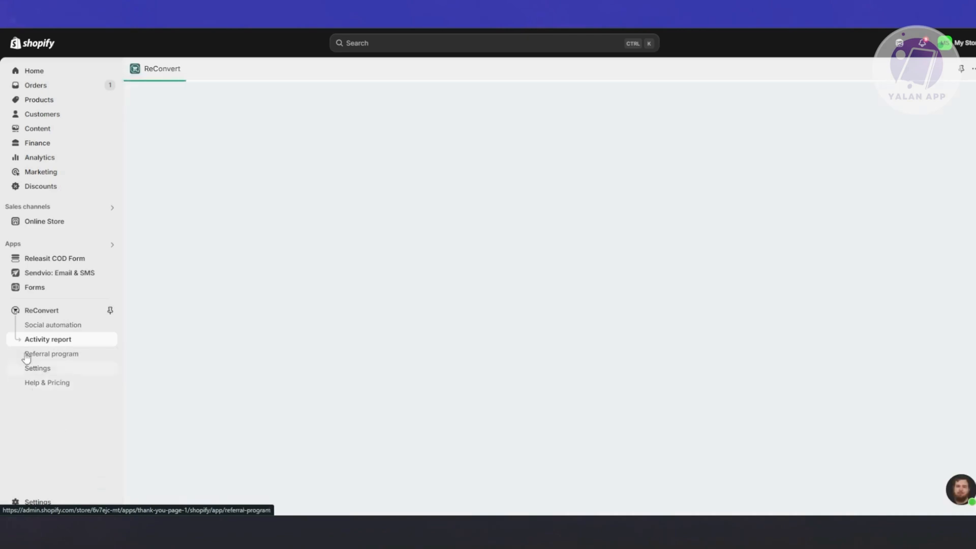
left_click(47, 339)
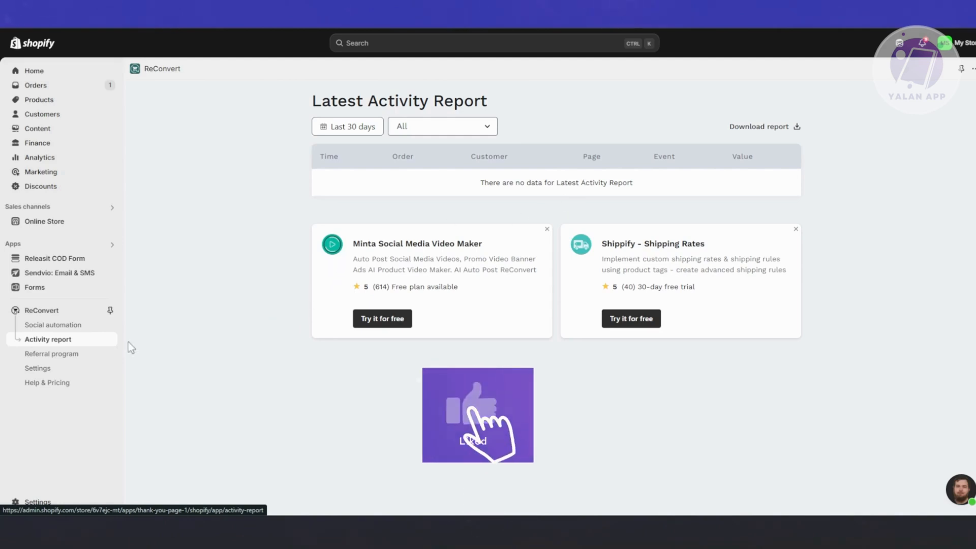
Step: View the Referral program page with its 10% commission affiliate link and zero earnings
left_click(52, 354)
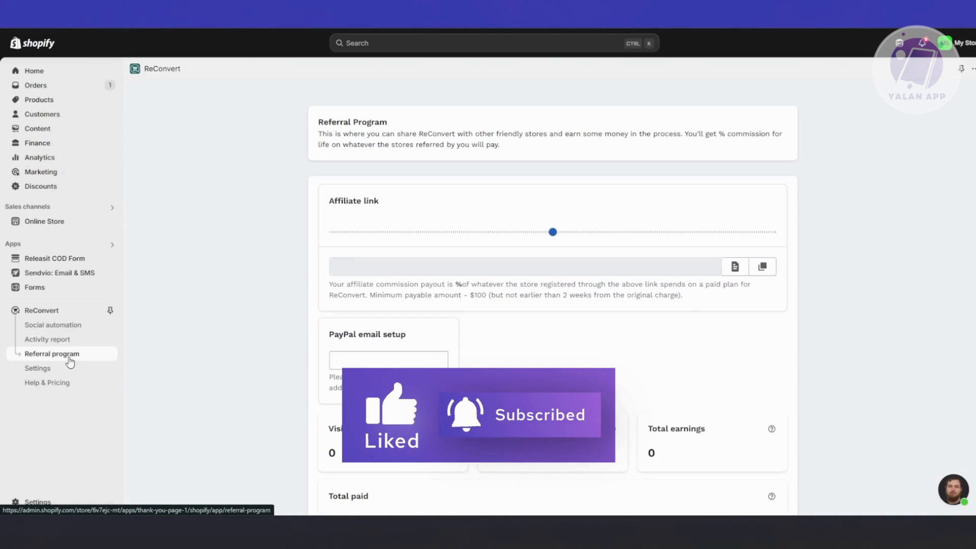
scroll("down", 3)
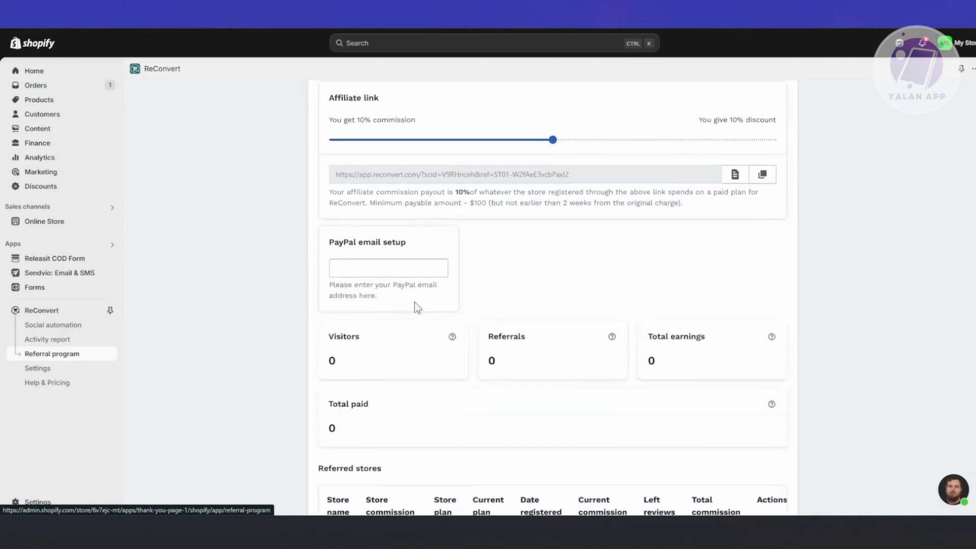
scroll("down", 3)
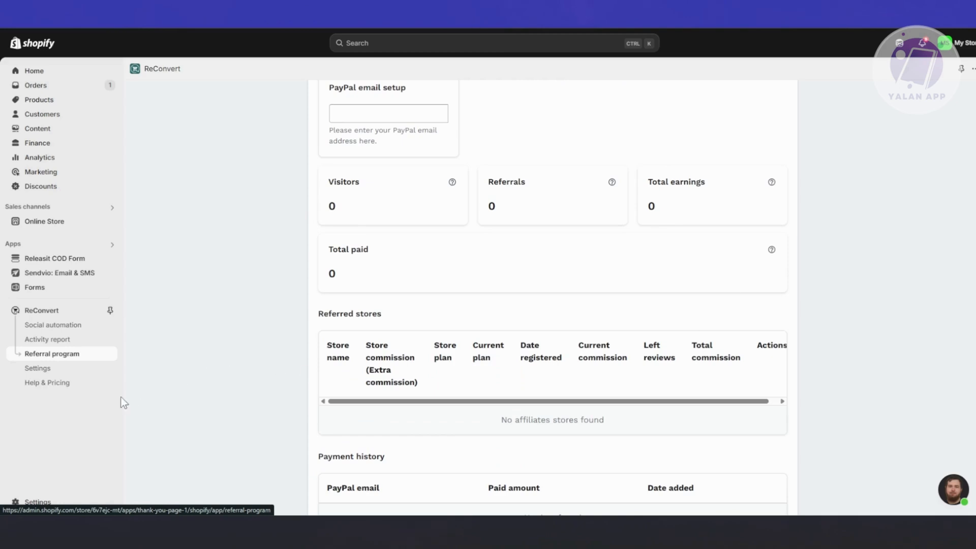
left_click(37, 368)
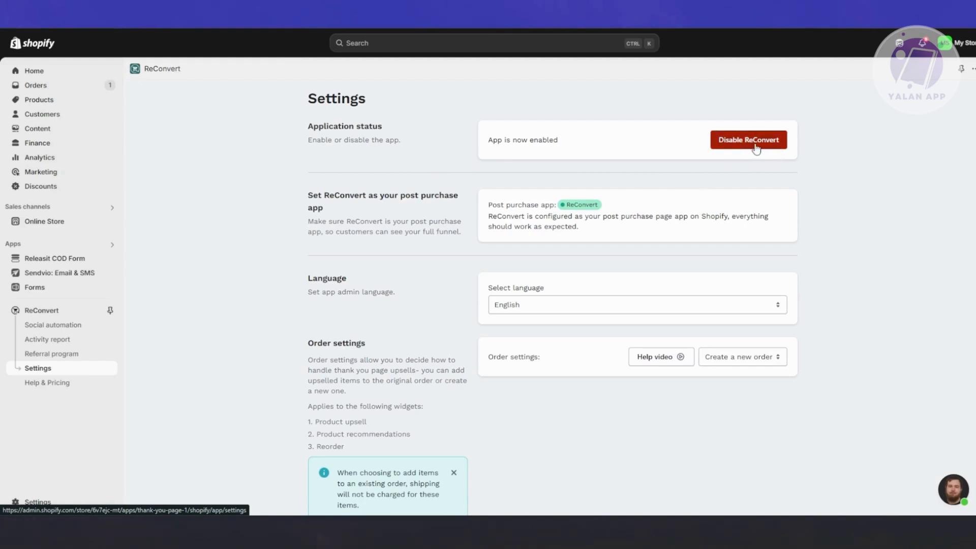
scroll("down", 3)
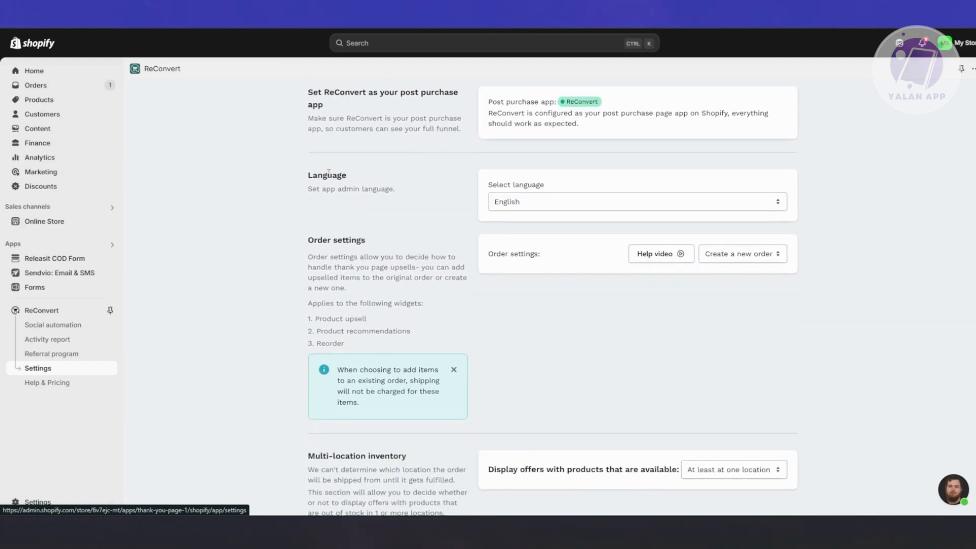
scroll("down", 3)
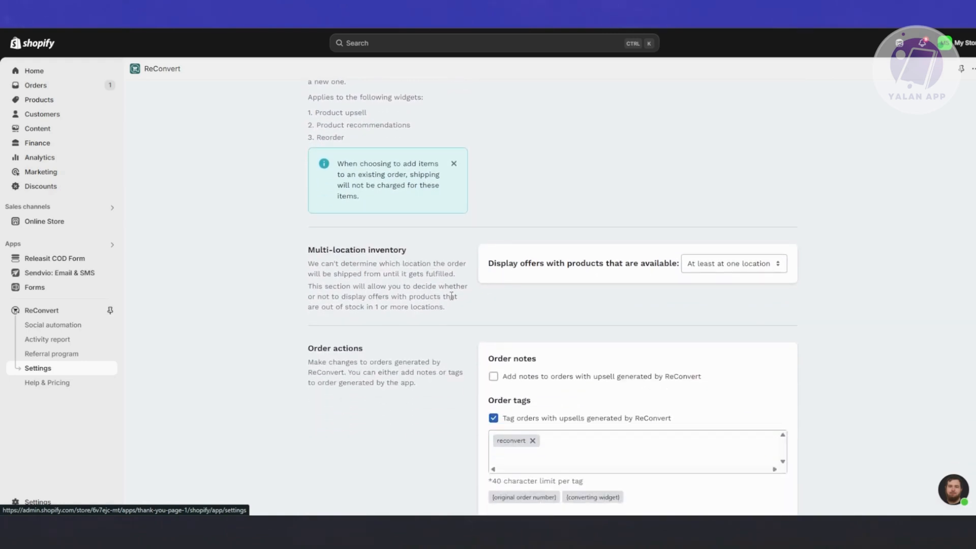
scroll("down", 3)
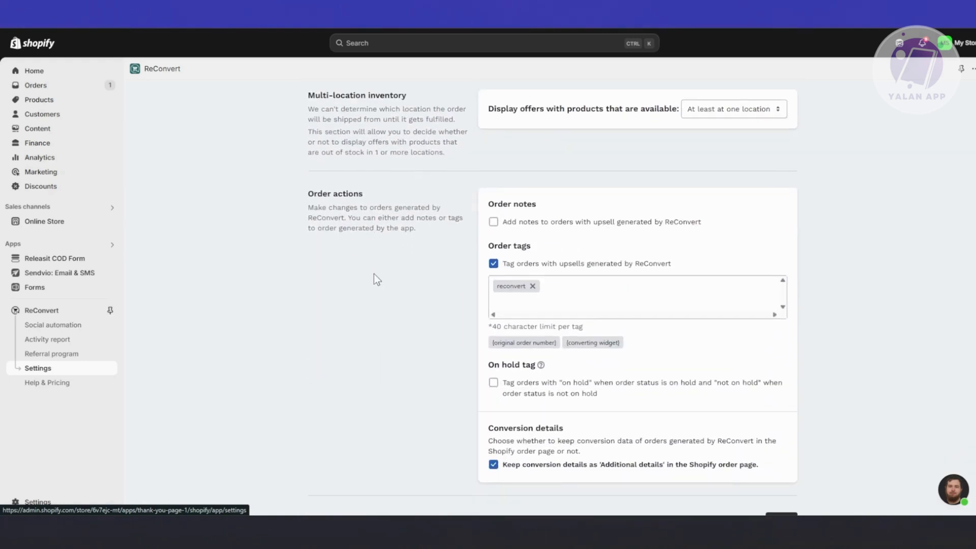
mouse_move(706, 265)
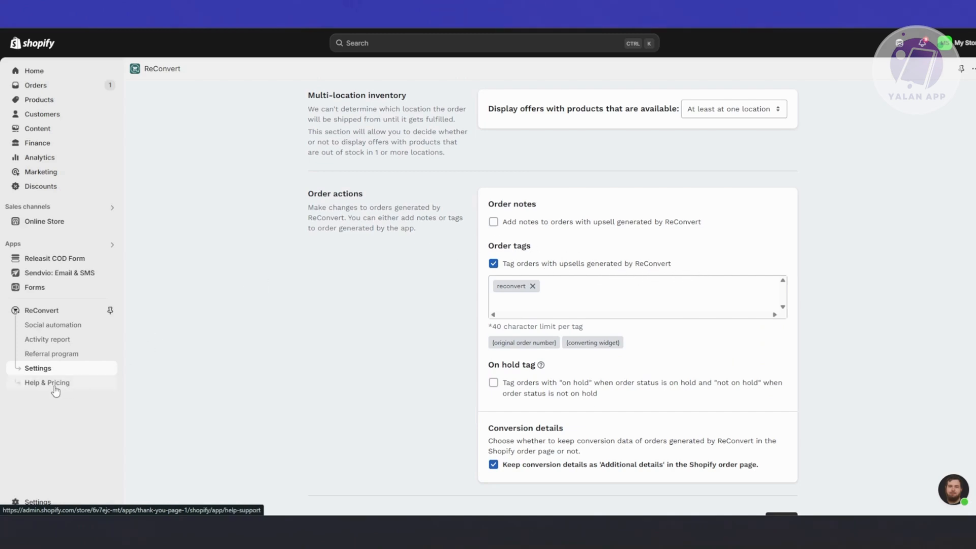
scroll("down", 3)
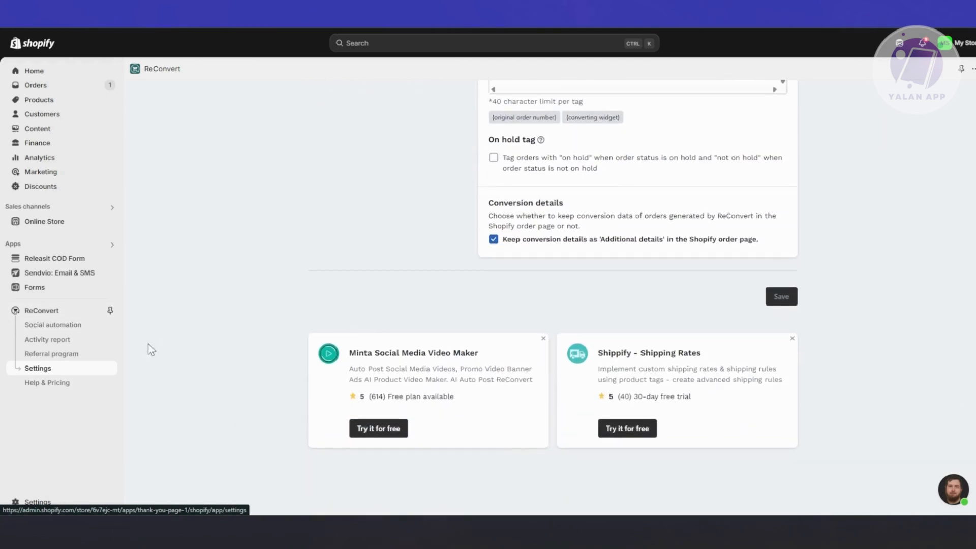
Step: Browse ReConvert's Help & Pricing center, then return to the Shopify Home dashboard
left_click(47, 382)
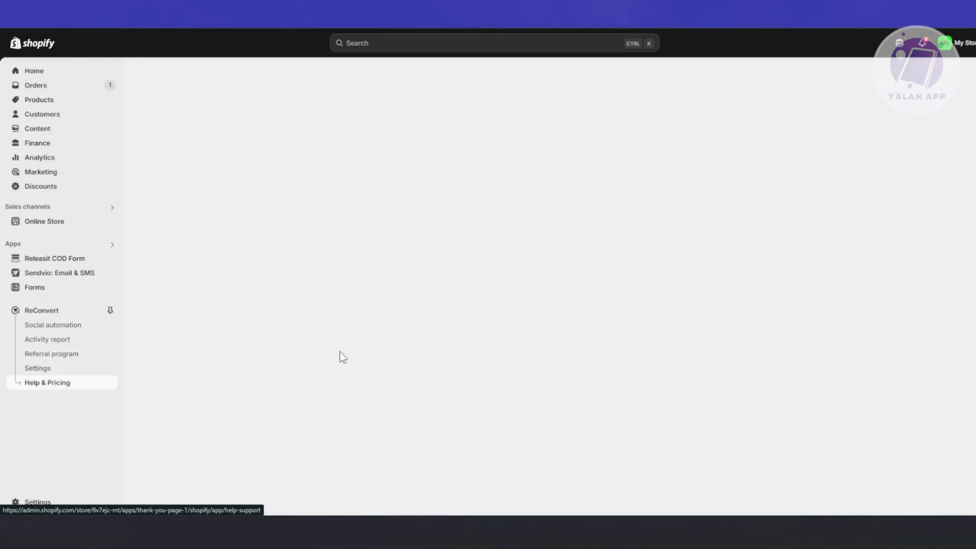
left_click(46, 382)
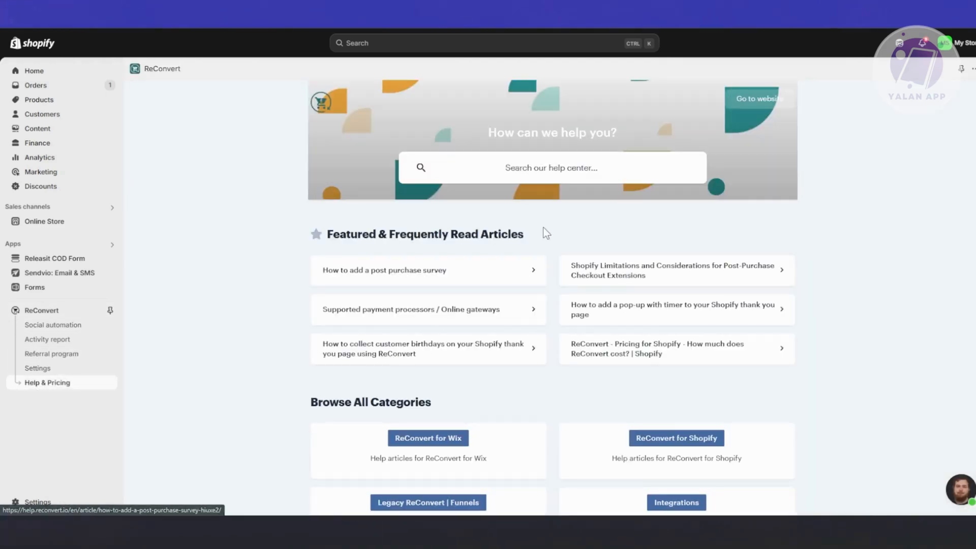
scroll("down", 3)
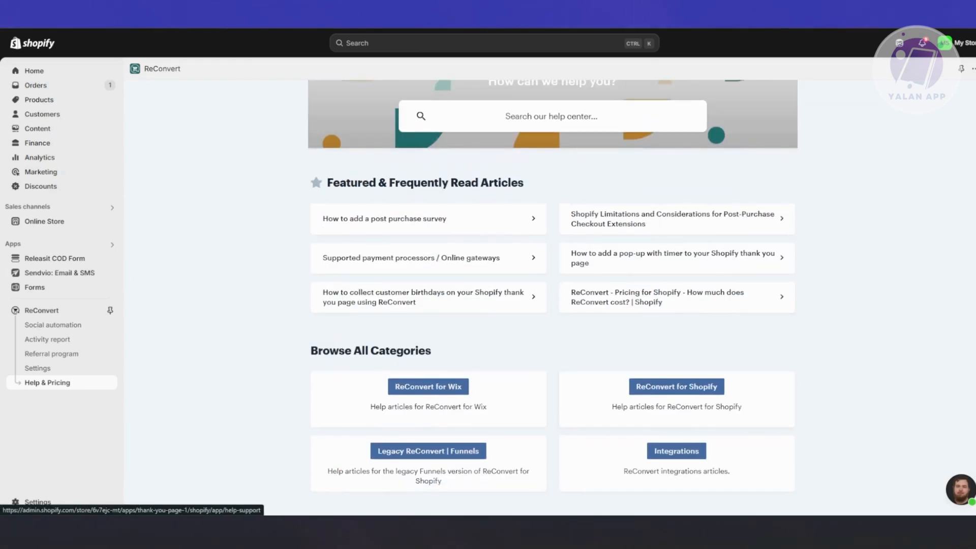
left_click(35, 70)
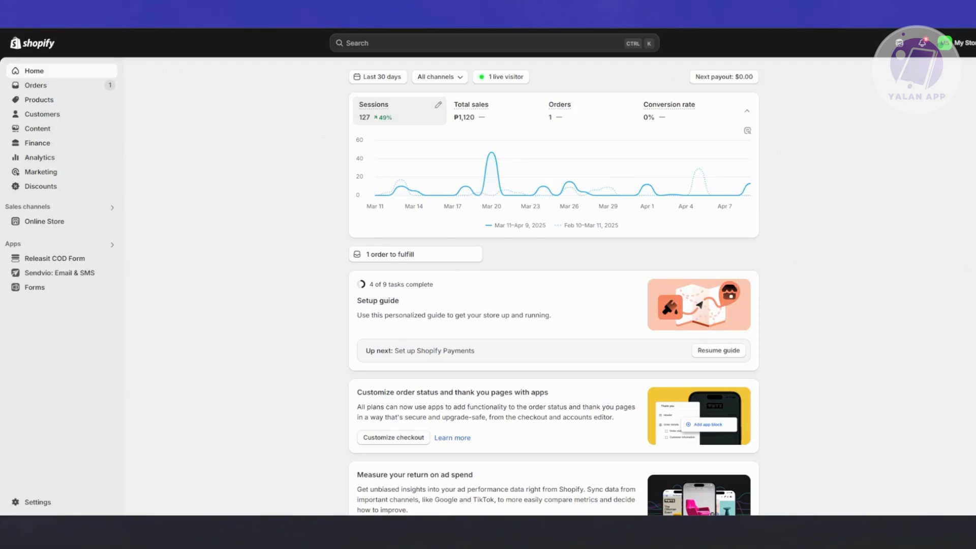
mouse_move(115, 211)
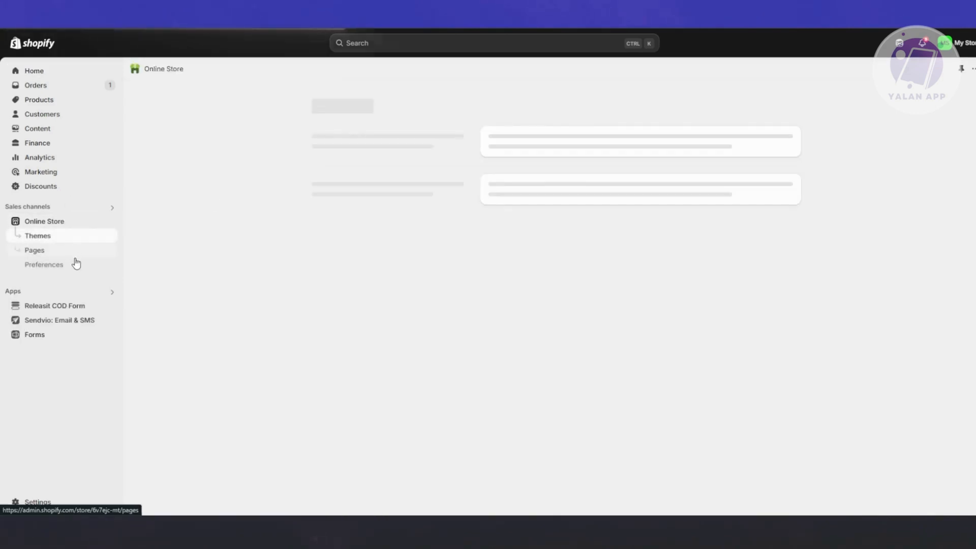
Step: Go to Online Store Themes and start customizing the current Dawn theme
left_click(37, 235)
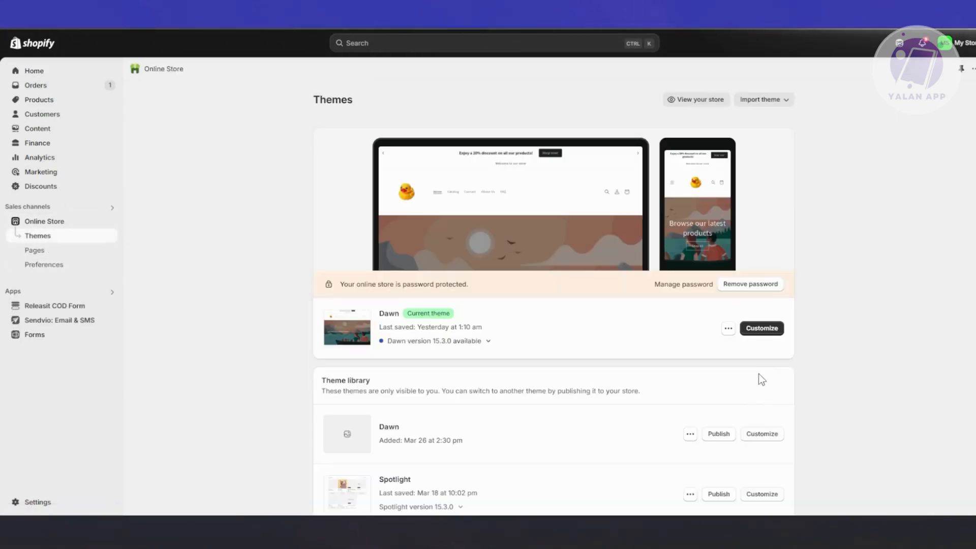
left_click(761, 328)
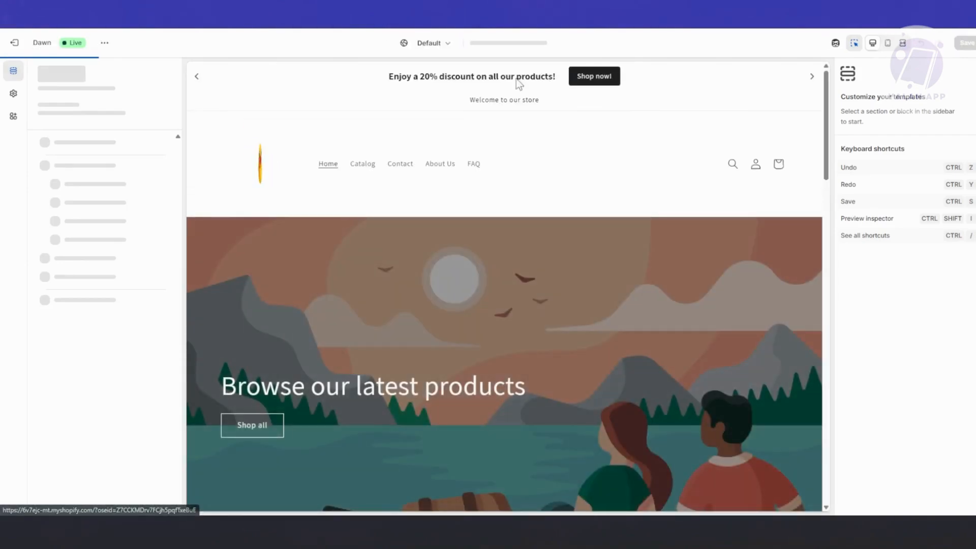
Step: Choose Checkout and customer accounts from the editor's page list to preview the Checkout page
left_click(510, 42)
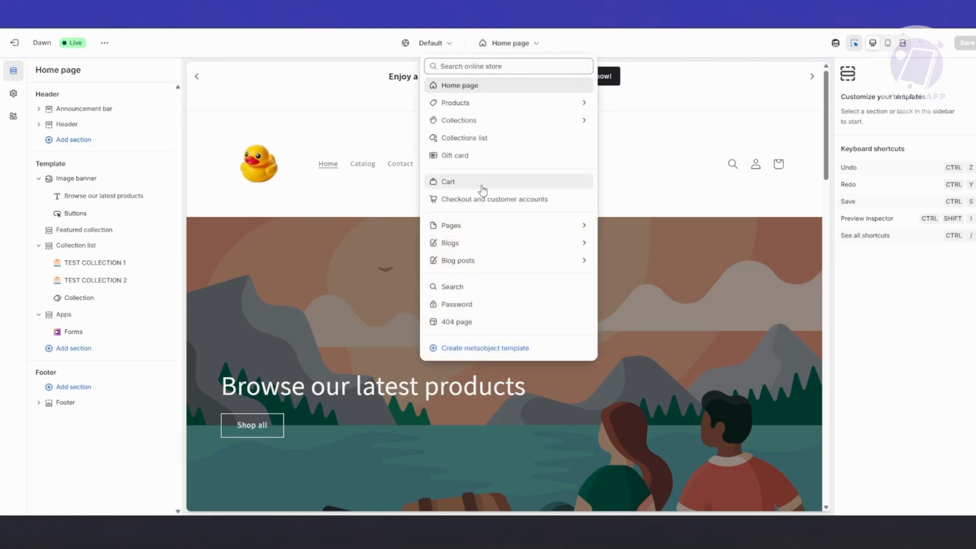
left_click(496, 200)
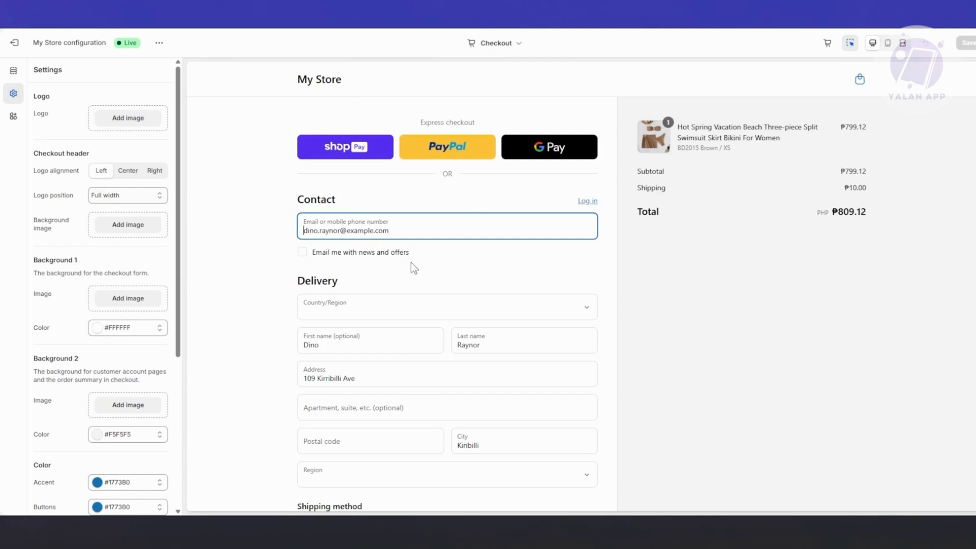
scroll("down", 3)
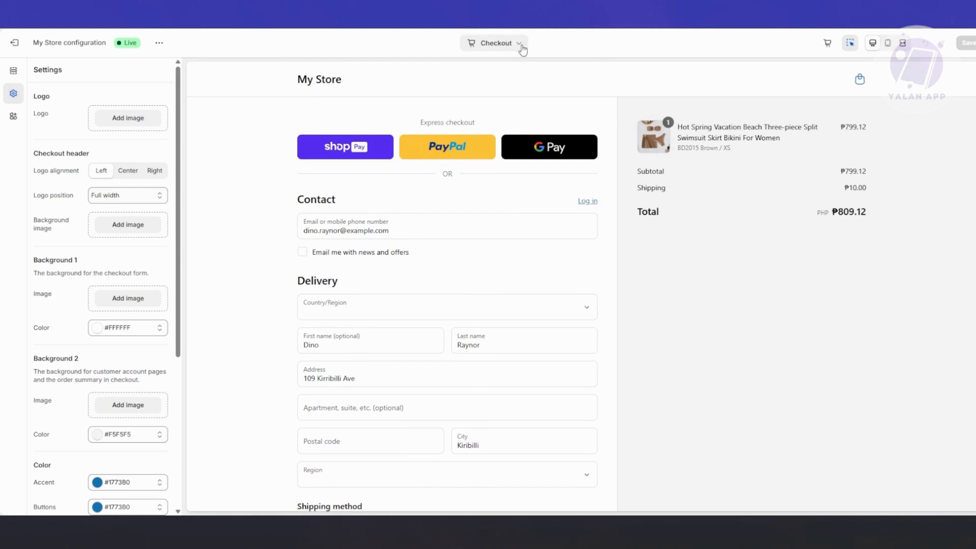
Step: Switch the preview to the Thank you page and edit ReConvert's Custom slot 1
left_click(495, 43)
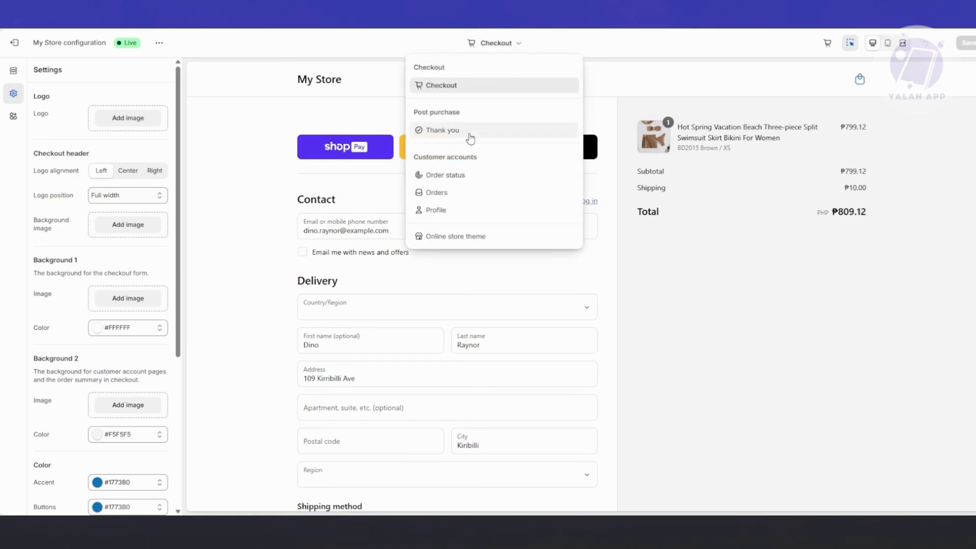
left_click(442, 130)
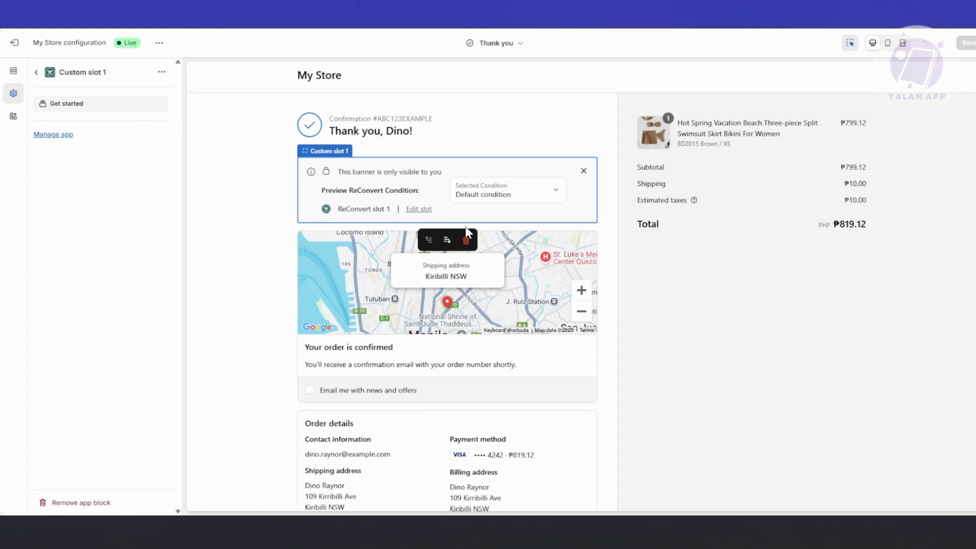
left_click(419, 209)
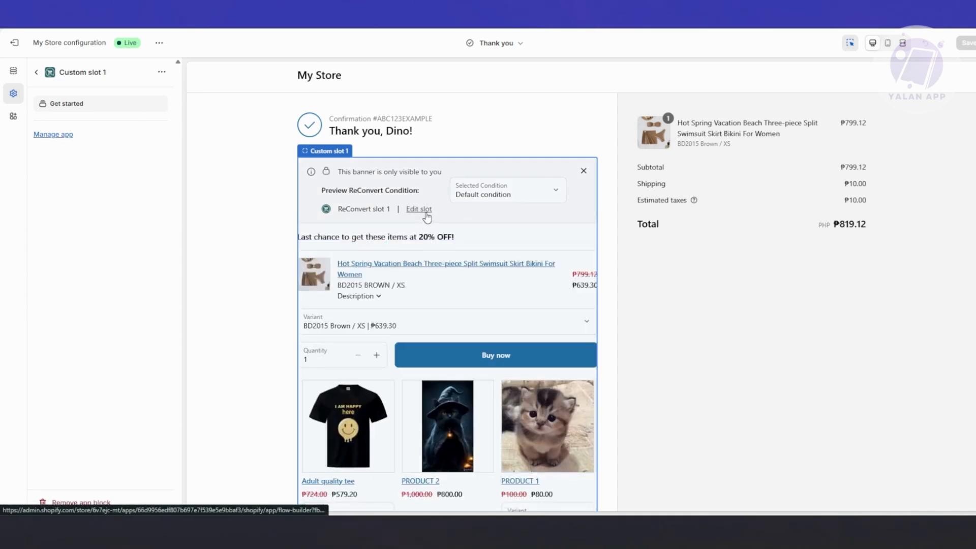
left_click(418, 209)
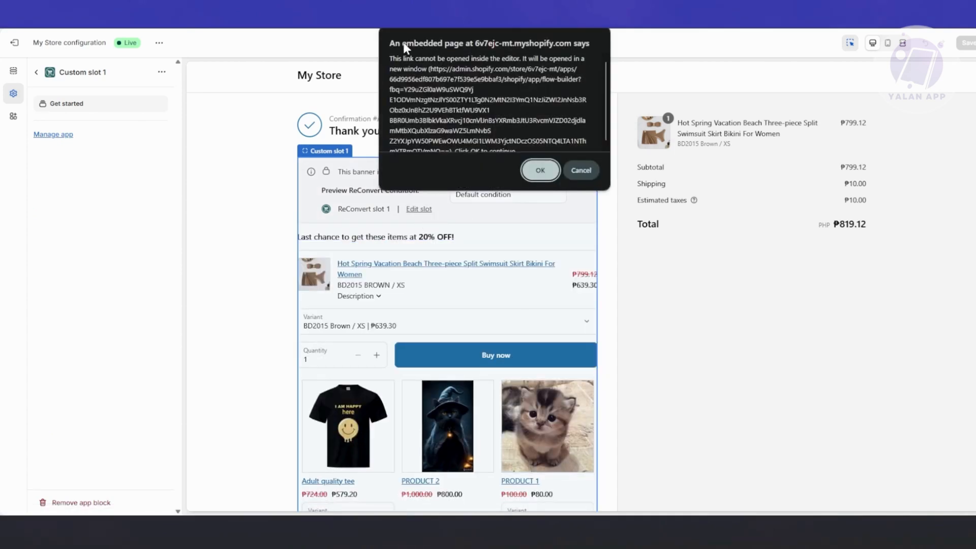
Step: Confirm the embedded page dialog so the Thank you page slot opens in the Flow Builder
left_click(540, 170)
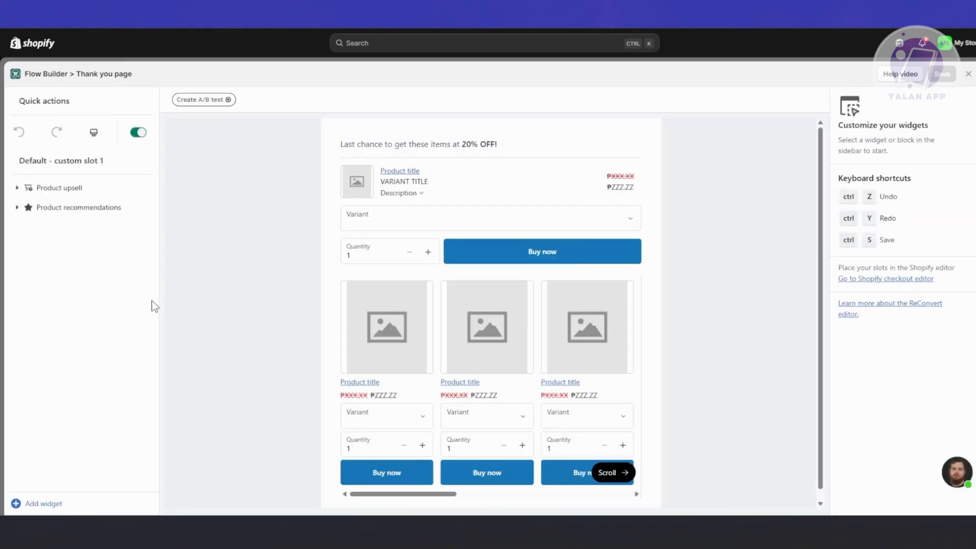
mouse_move(719, 199)
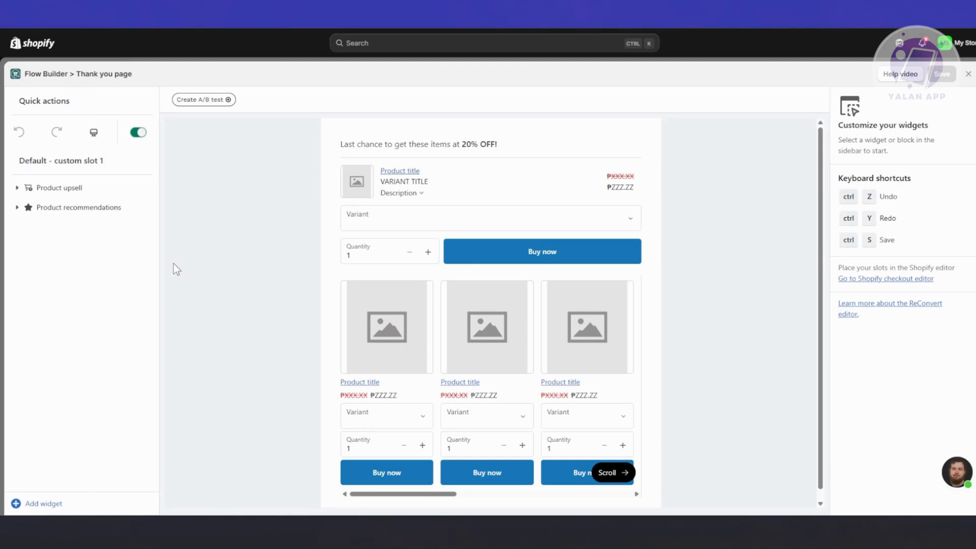
mouse_move(215, 206)
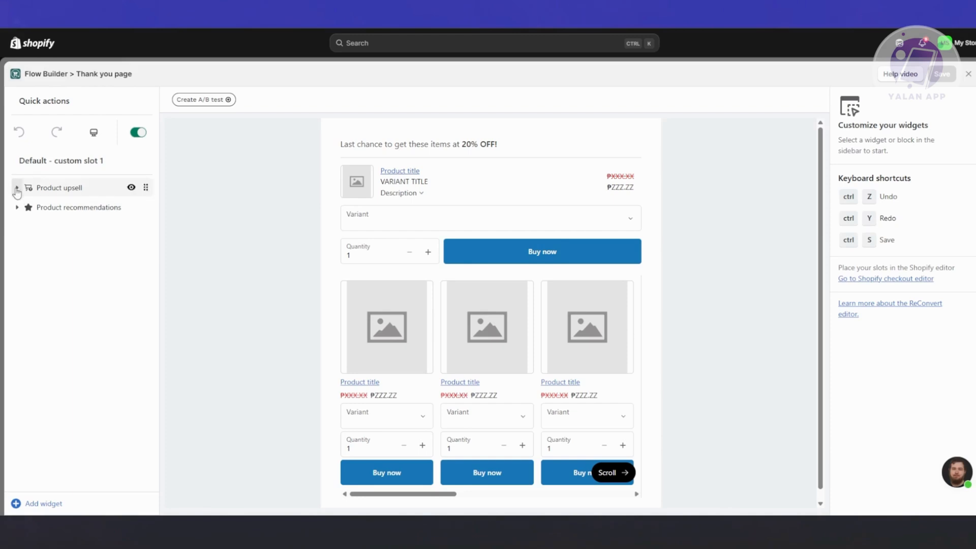
Step: Expand Product upsell's blocks and review the Add widget options without adding any
left_click(18, 187)
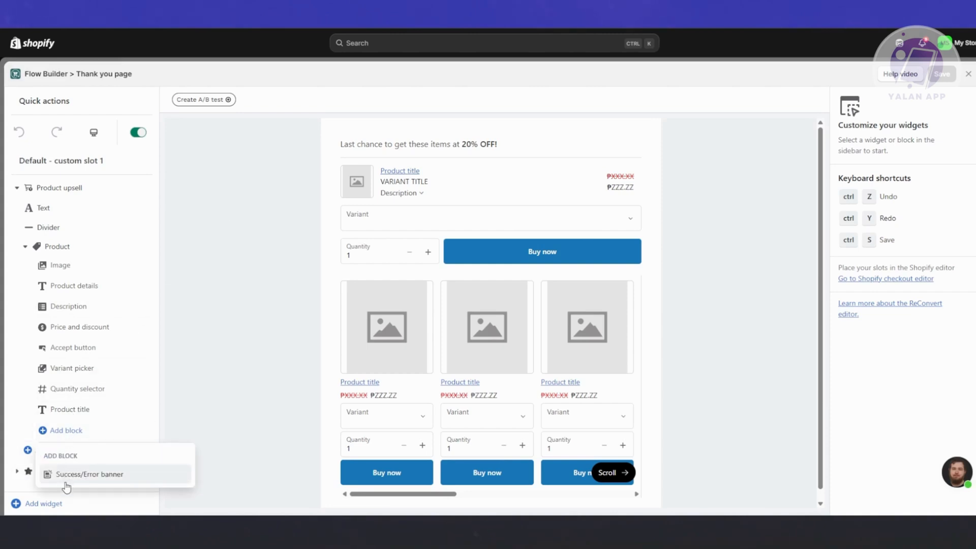
left_click(49, 451)
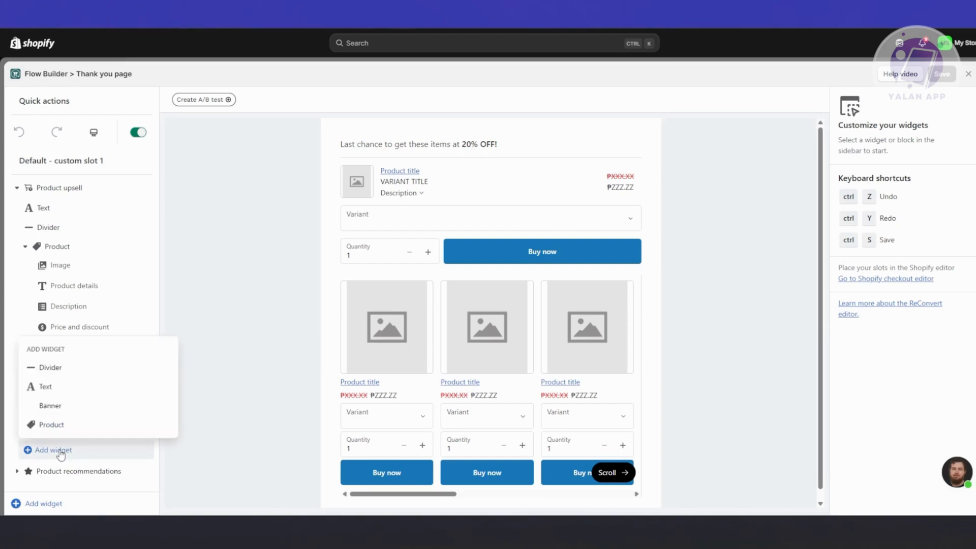
mouse_move(51, 425)
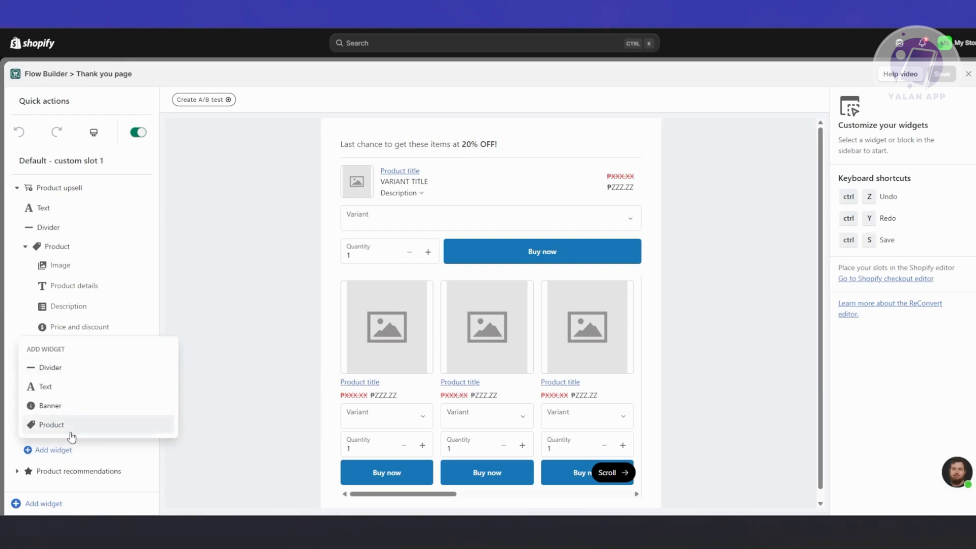
left_click(51, 425)
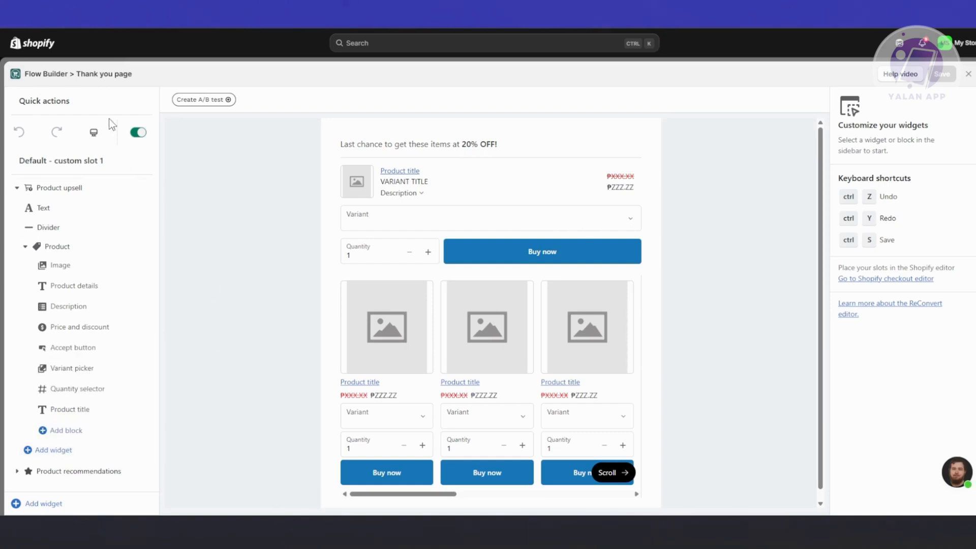
mouse_move(707, 388)
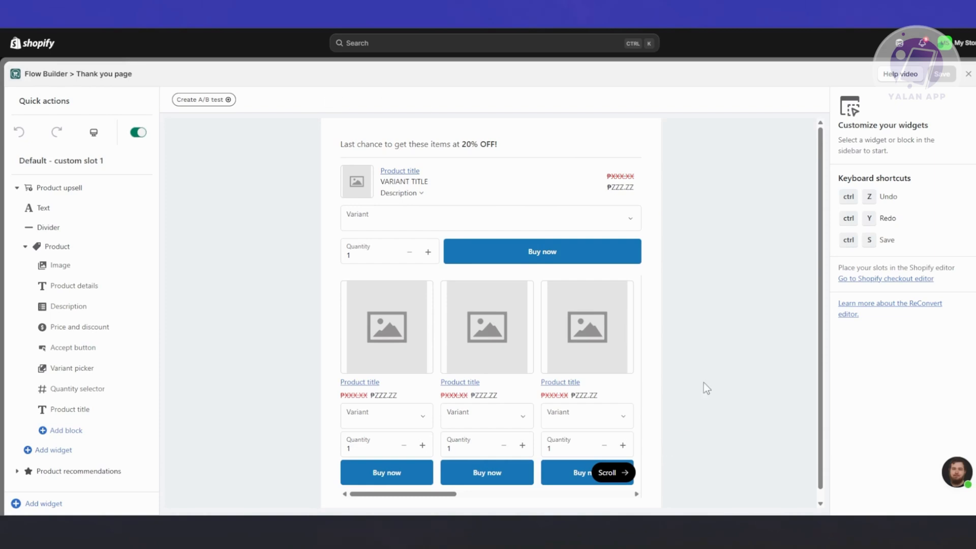
mouse_move(910, 90)
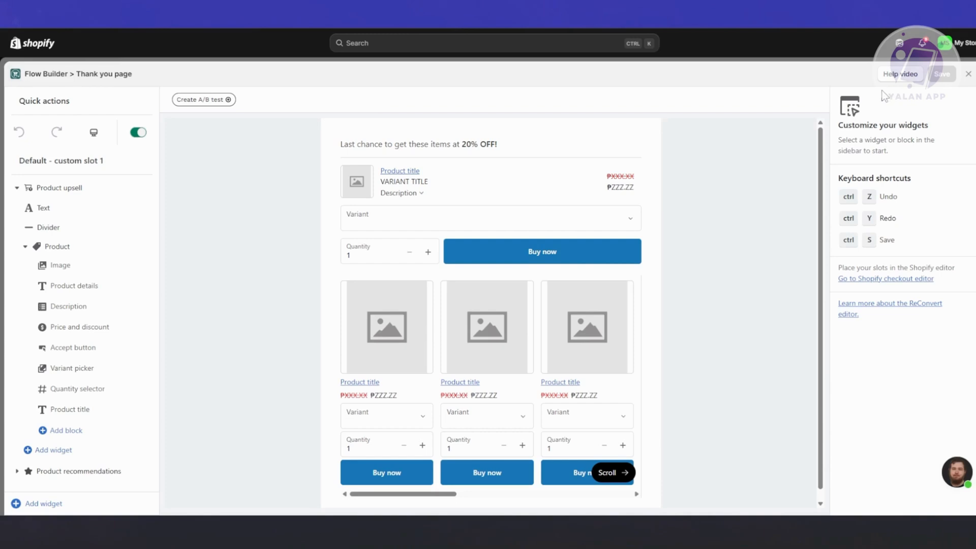
mouse_move(482, 170)
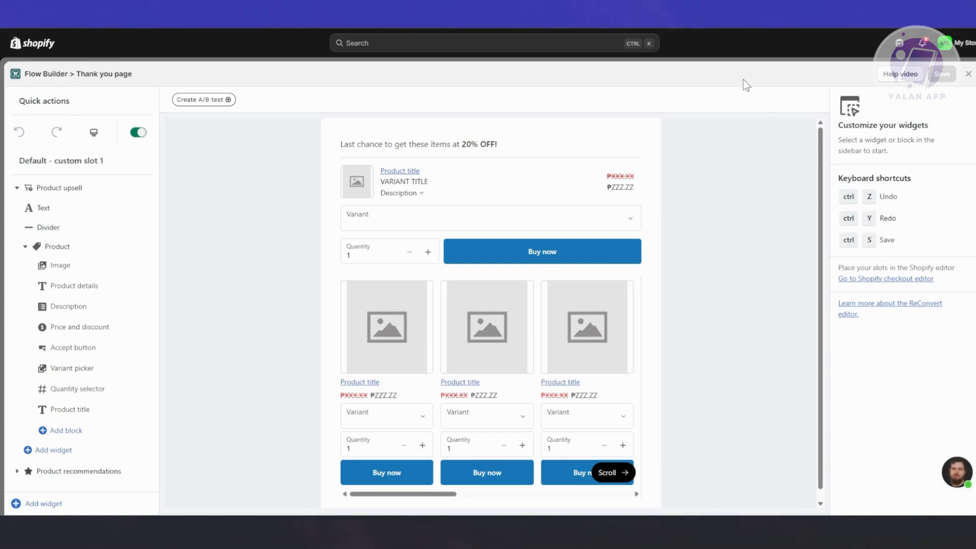
mouse_move(725, 96)
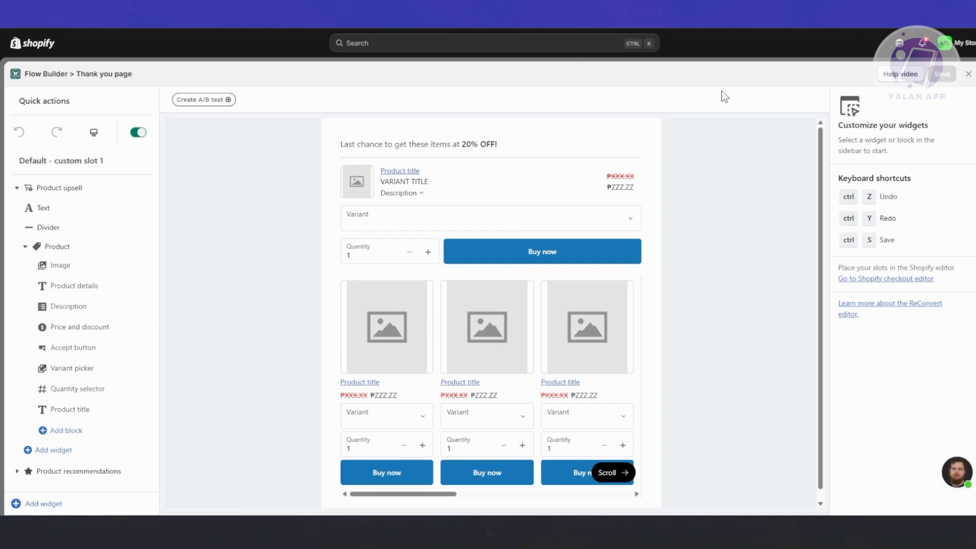